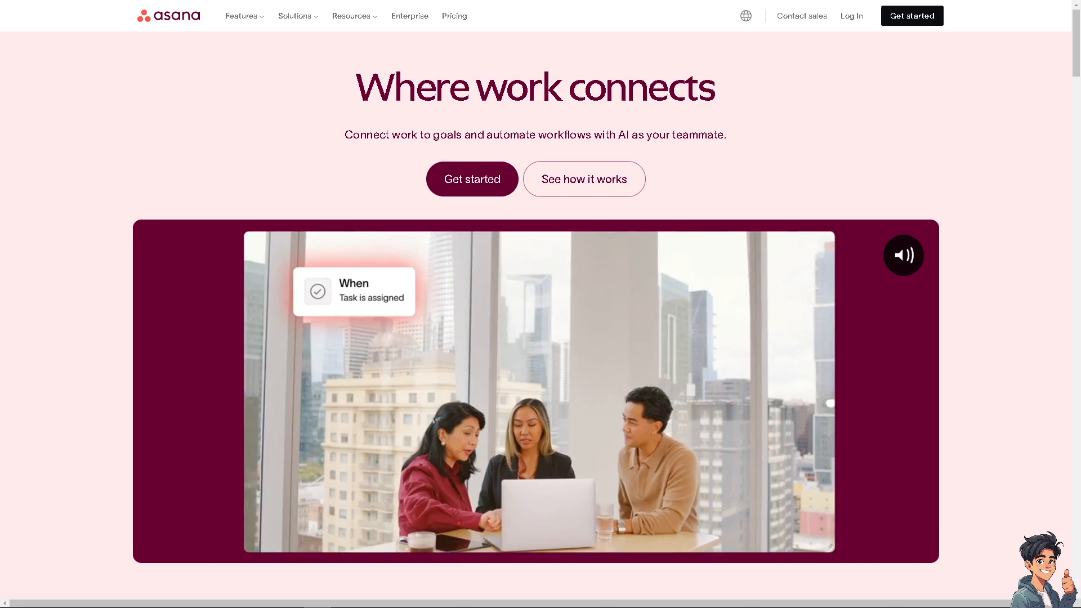
- Scroll the asana.com homepage, then log in to reach the workspace Home dashboard
scroll(down, 3)
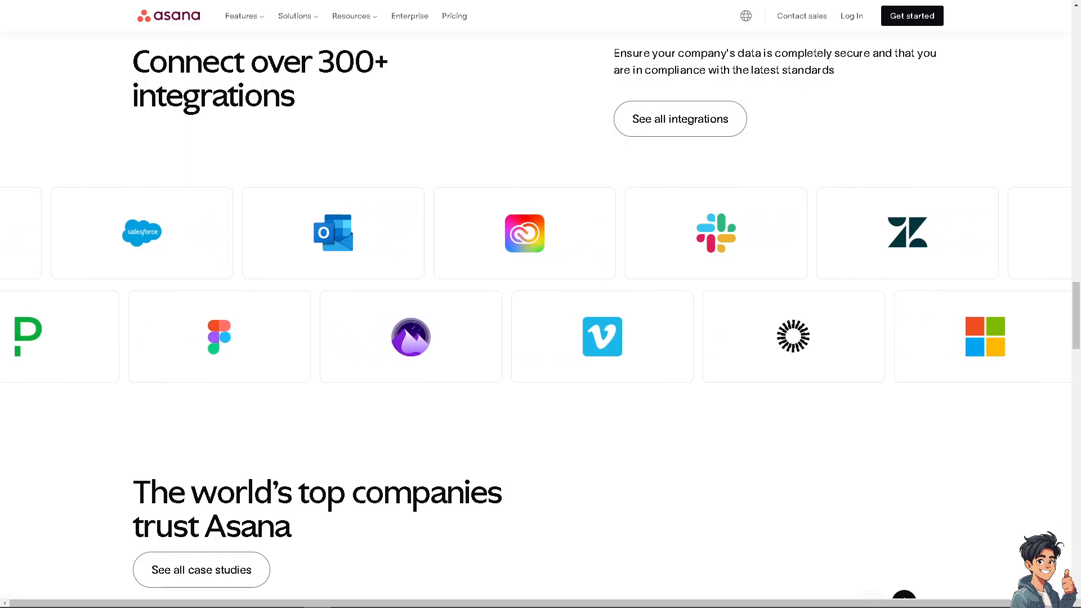
scroll(left, 3)
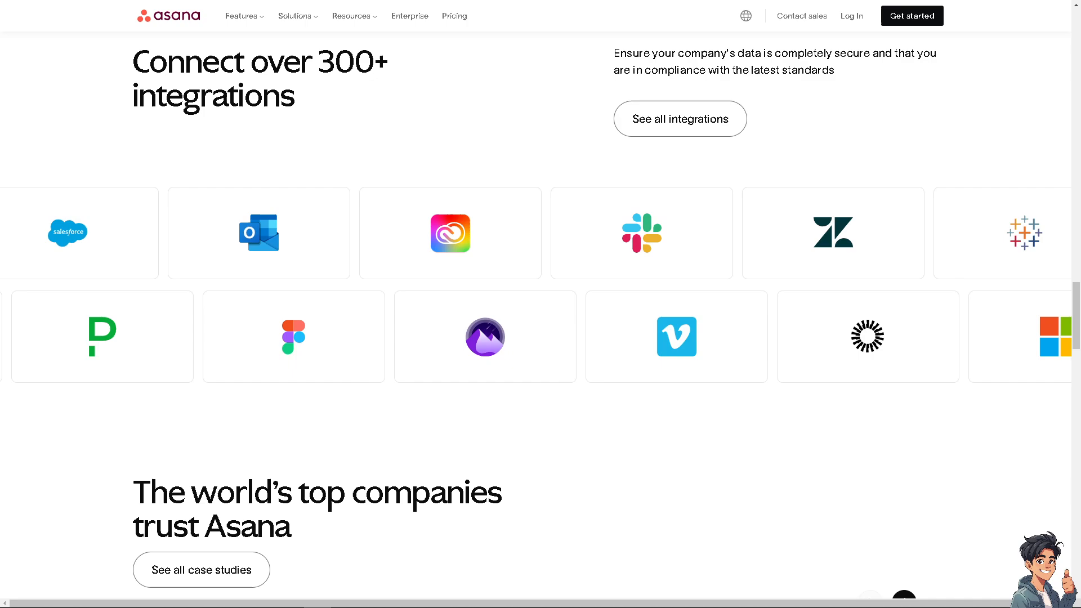
scroll(right, 3)
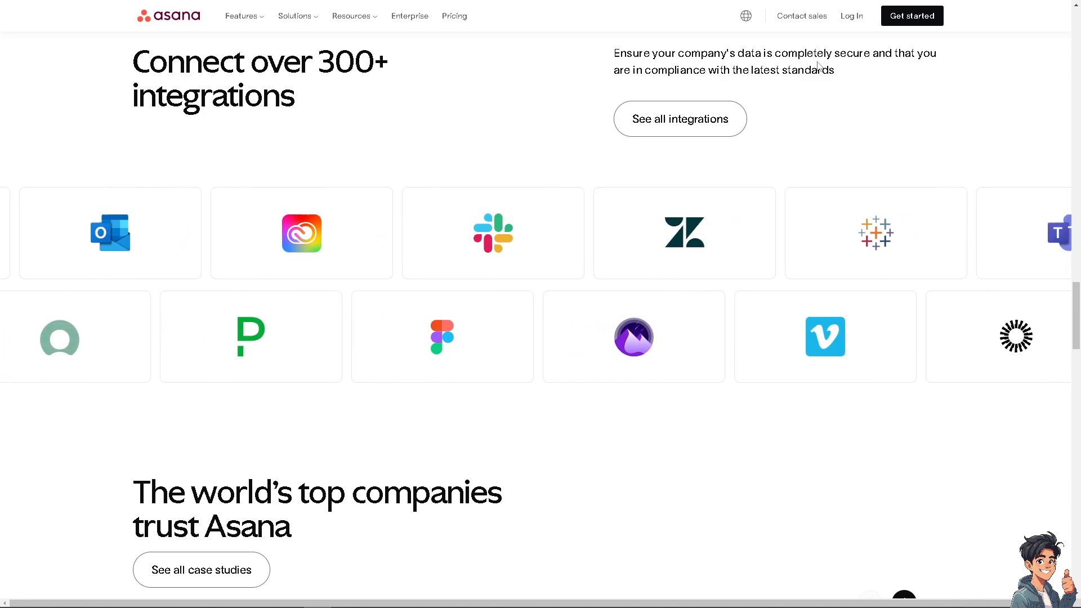
click(911, 15)
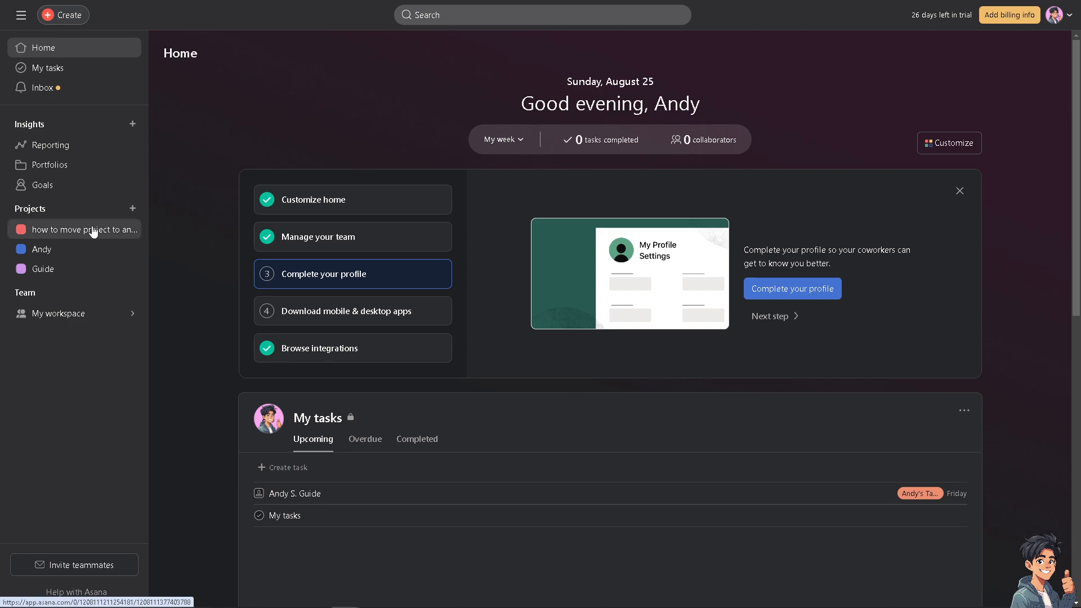
- Open 'how to move project to another team in asana' and inspect its first task's details
click(76, 229)
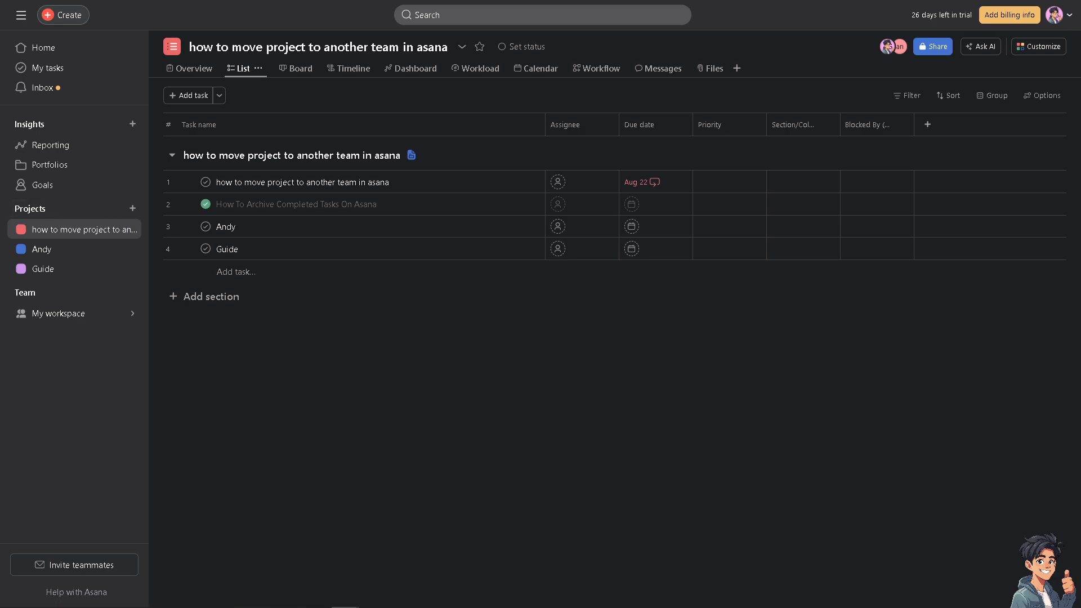
click(300, 182)
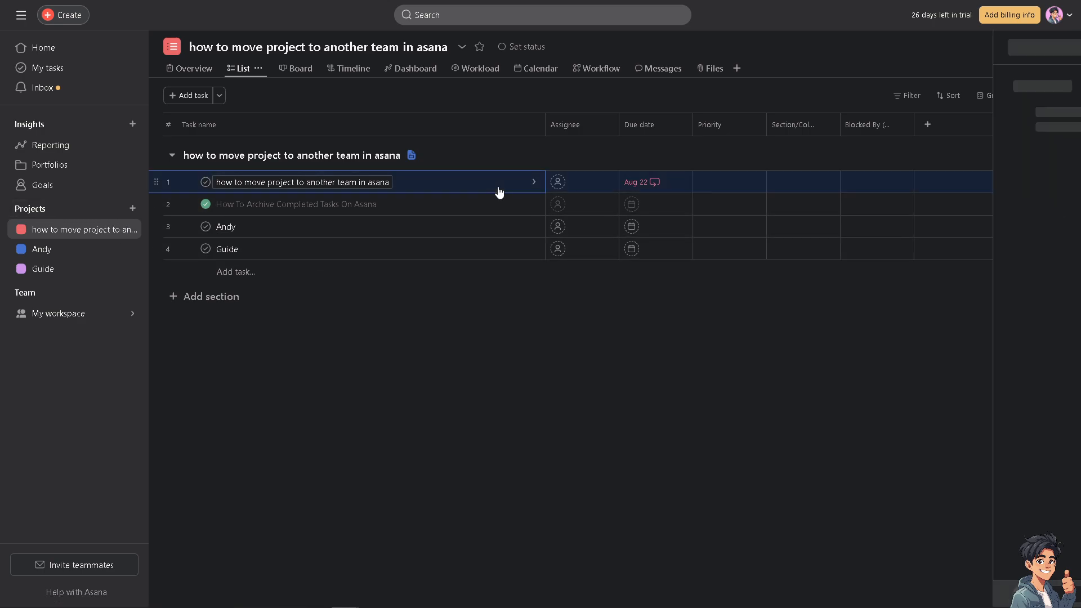
click(533, 182)
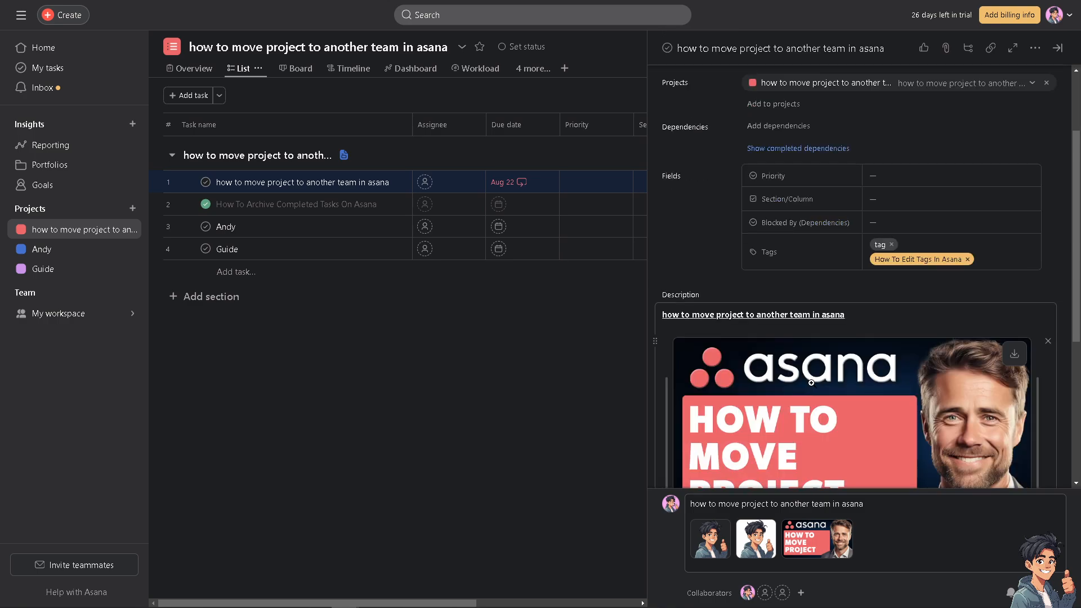
mouse_move(813, 392)
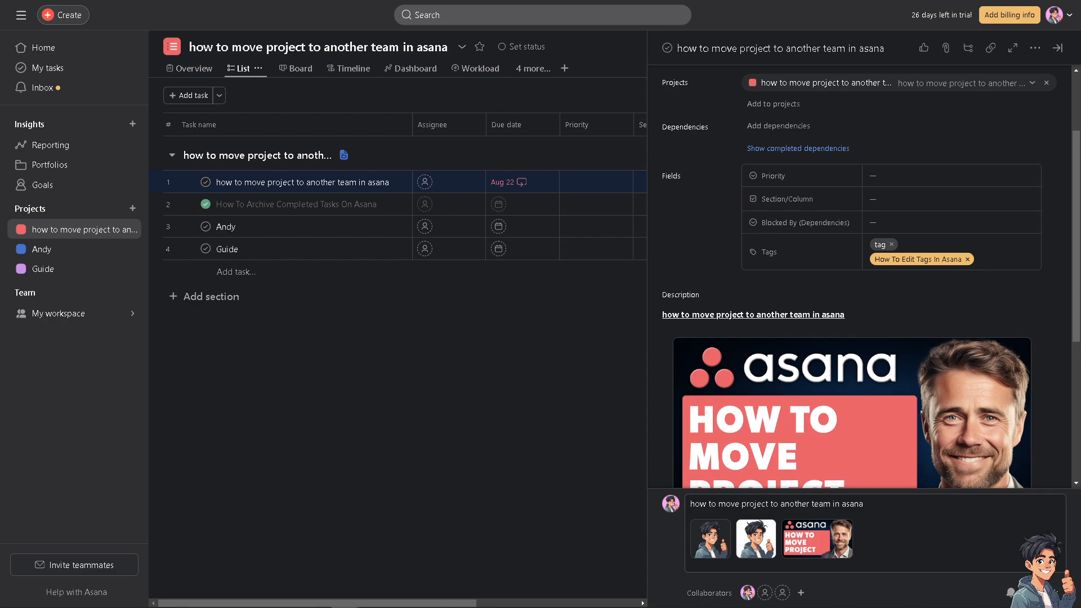
mouse_move(309, 384)
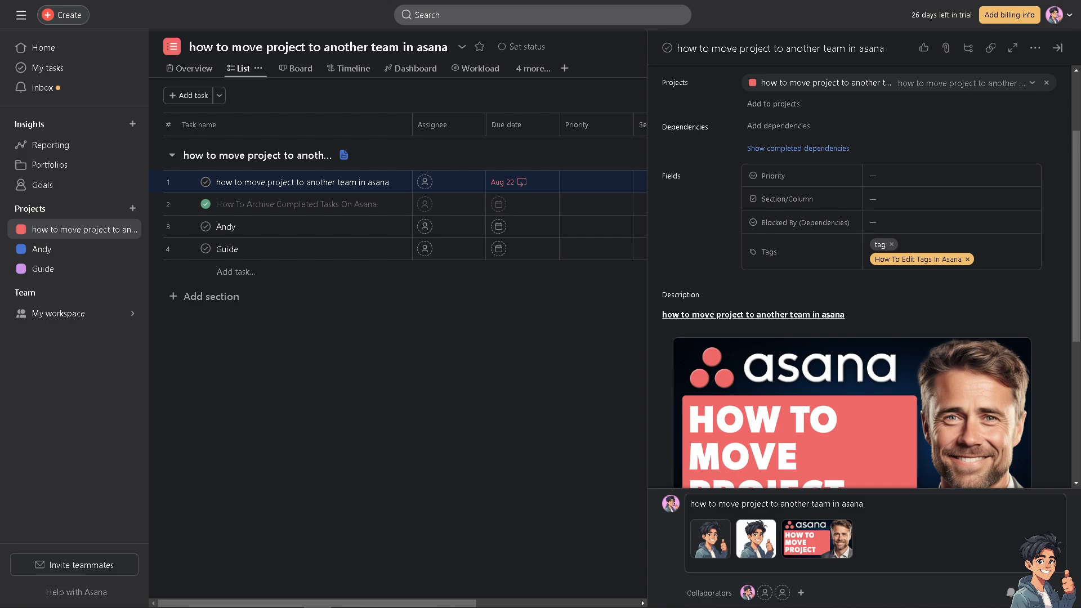
click(461, 46)
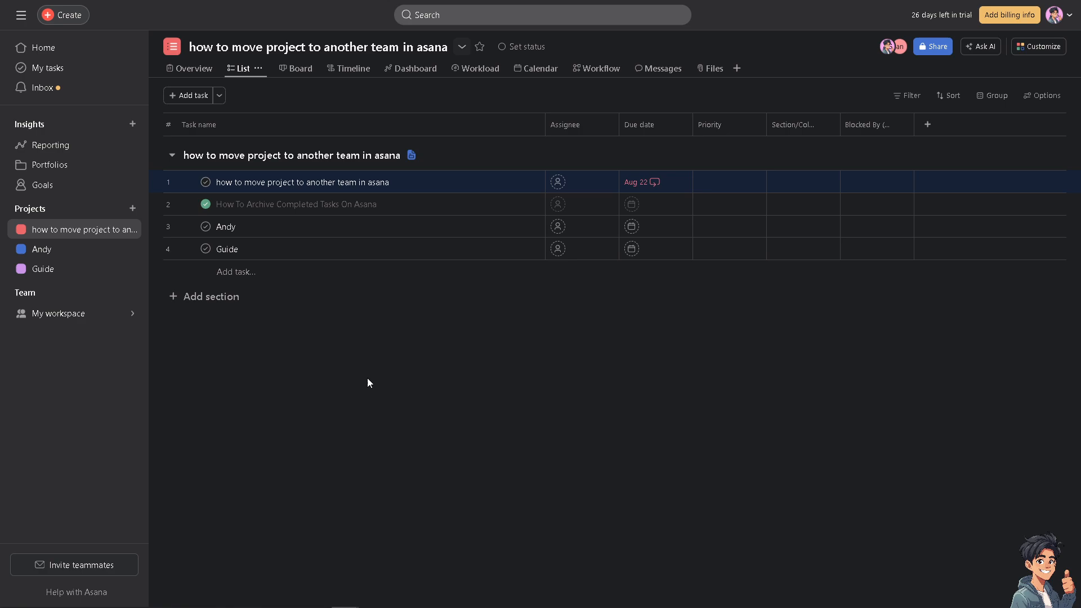
- Choose Duplicate from the project title's dropdown menu
click(461, 46)
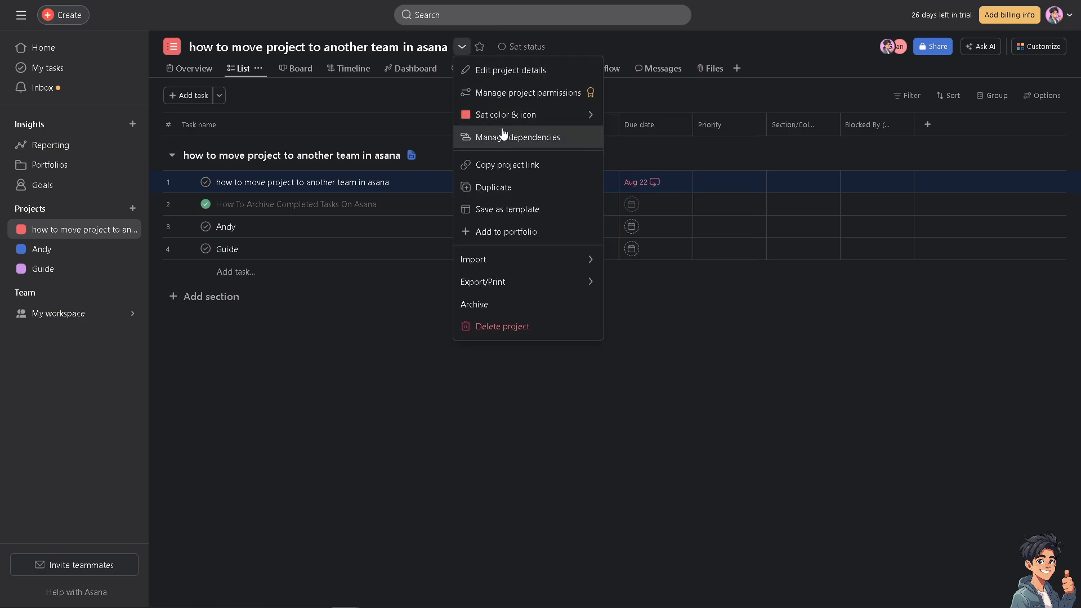
mouse_move(508, 186)
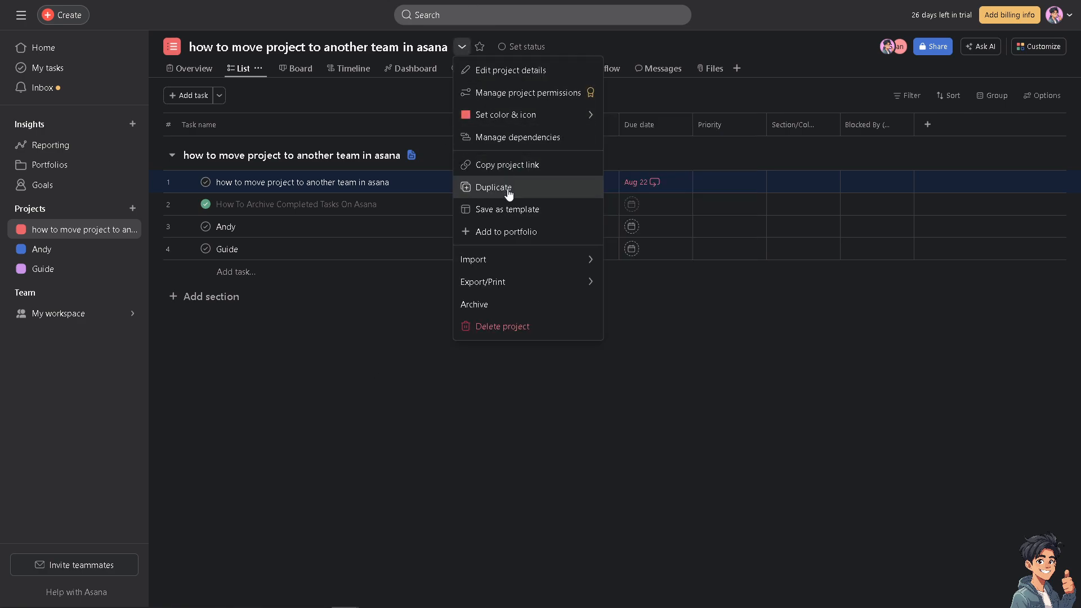
click(493, 186)
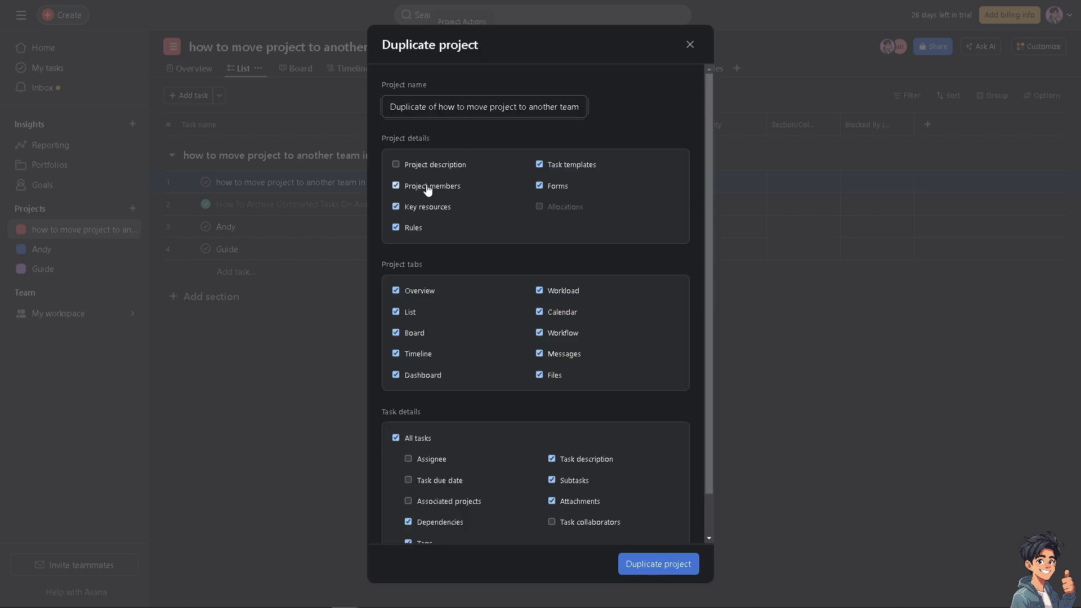
- Duplicate the project with its description, then open the 'Duplicate of…' project's sidebar menu
click(395, 164)
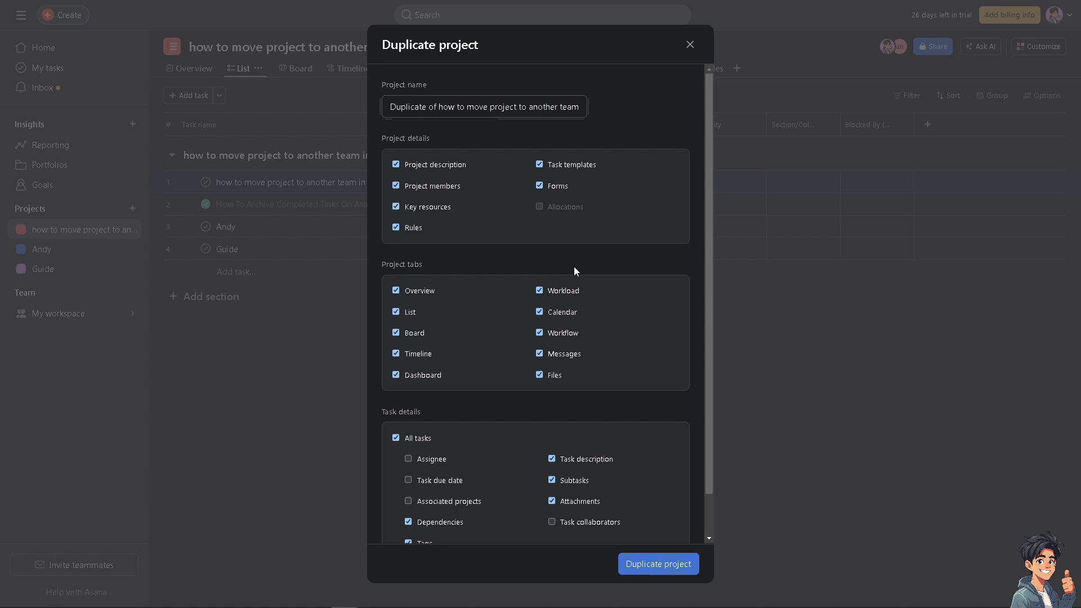
mouse_move(525, 33)
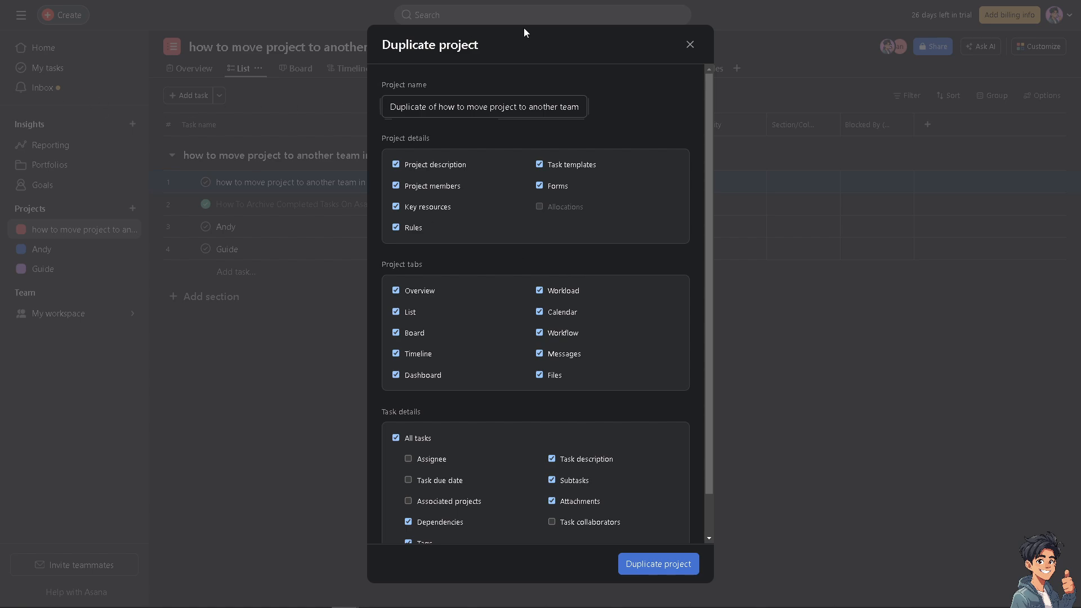
mouse_move(666, 58)
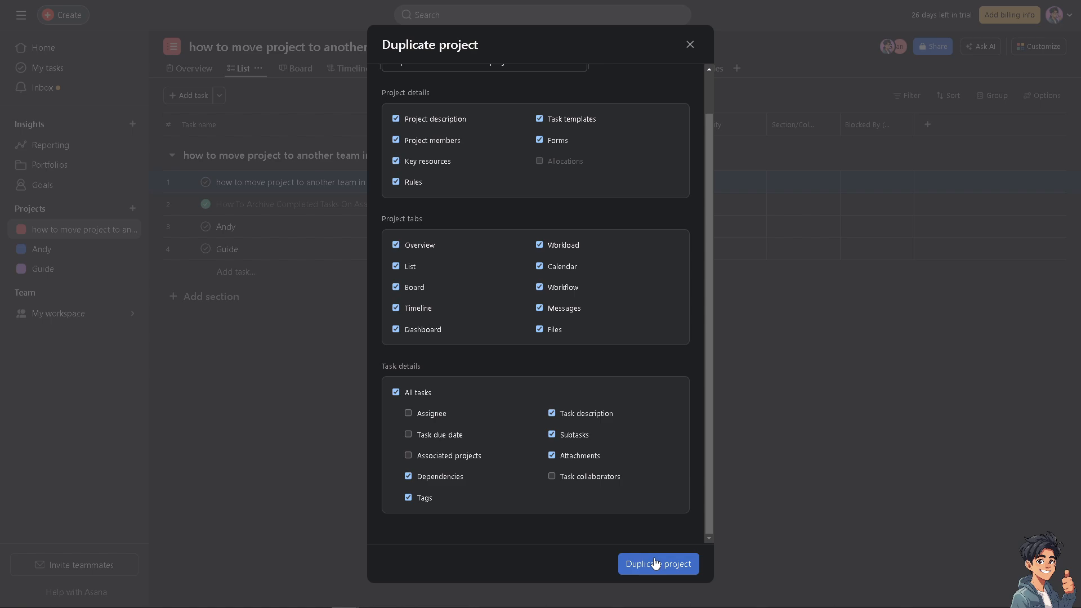
click(657, 562)
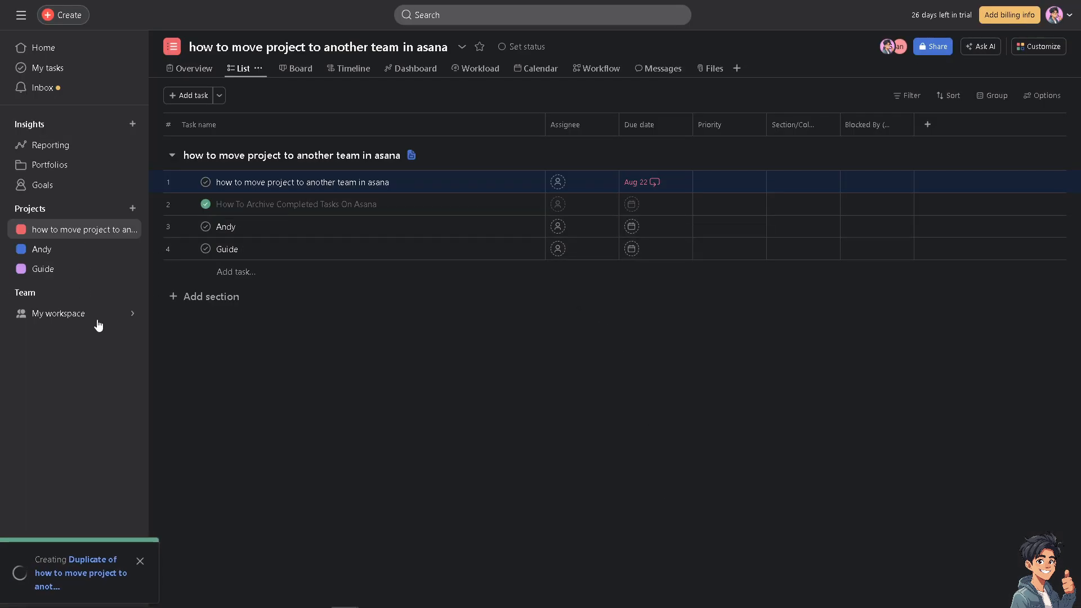
mouse_move(144, 335)
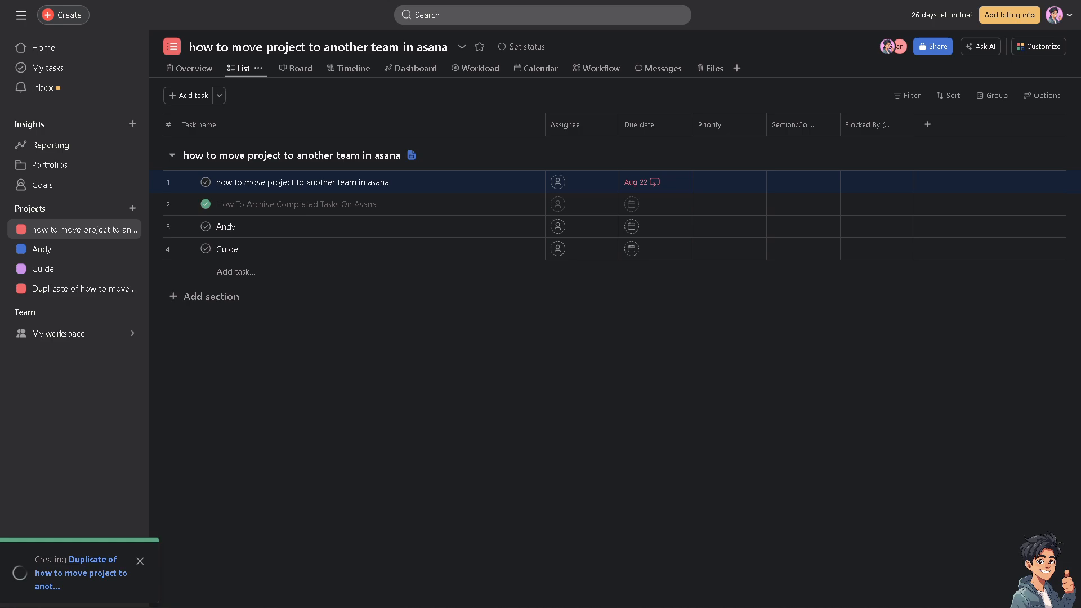
mouse_move(268, 358)
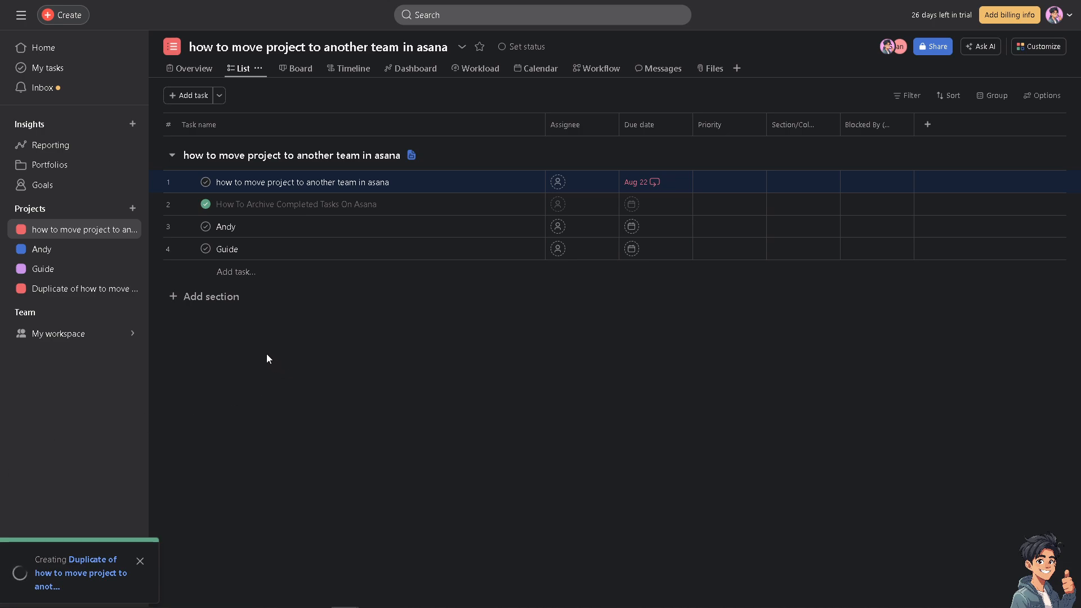
mouse_move(80, 288)
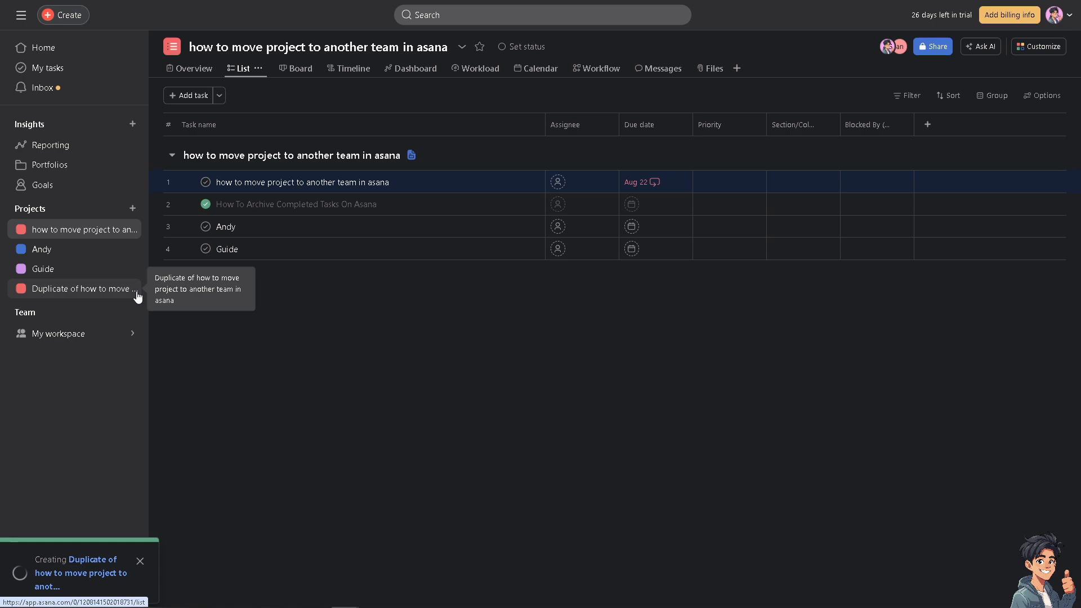
click(83, 288)
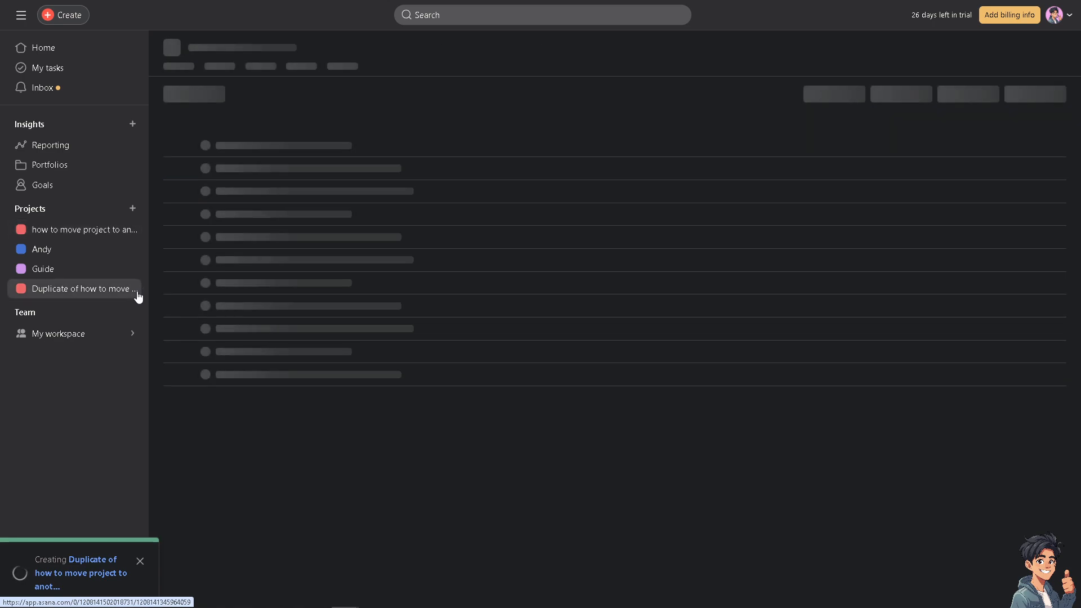
right_click(82, 288)
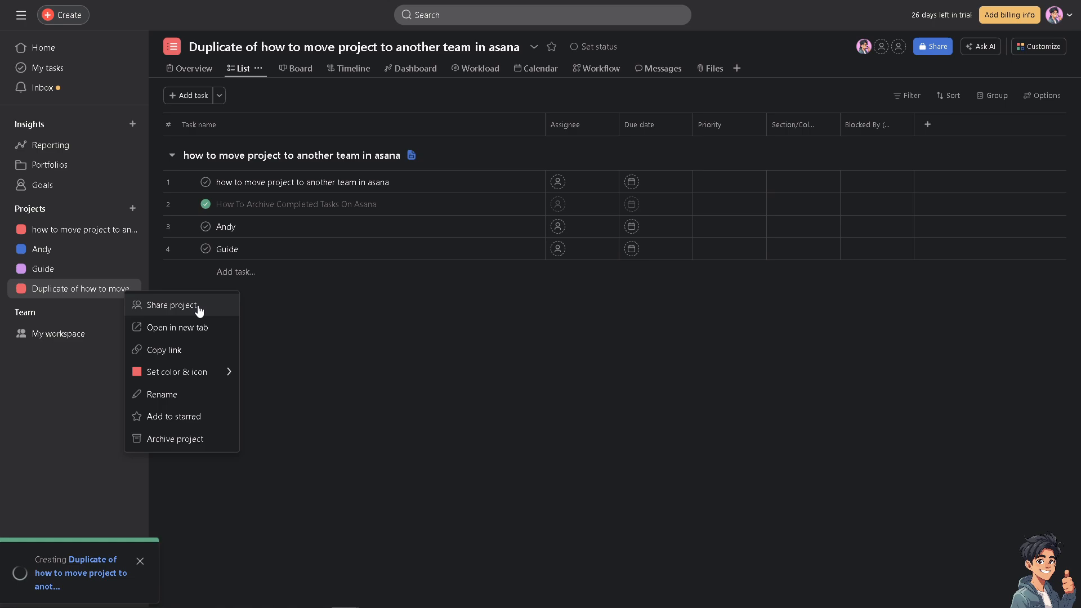
- Open Share project for the duplicate and keep access private to members
click(171, 304)
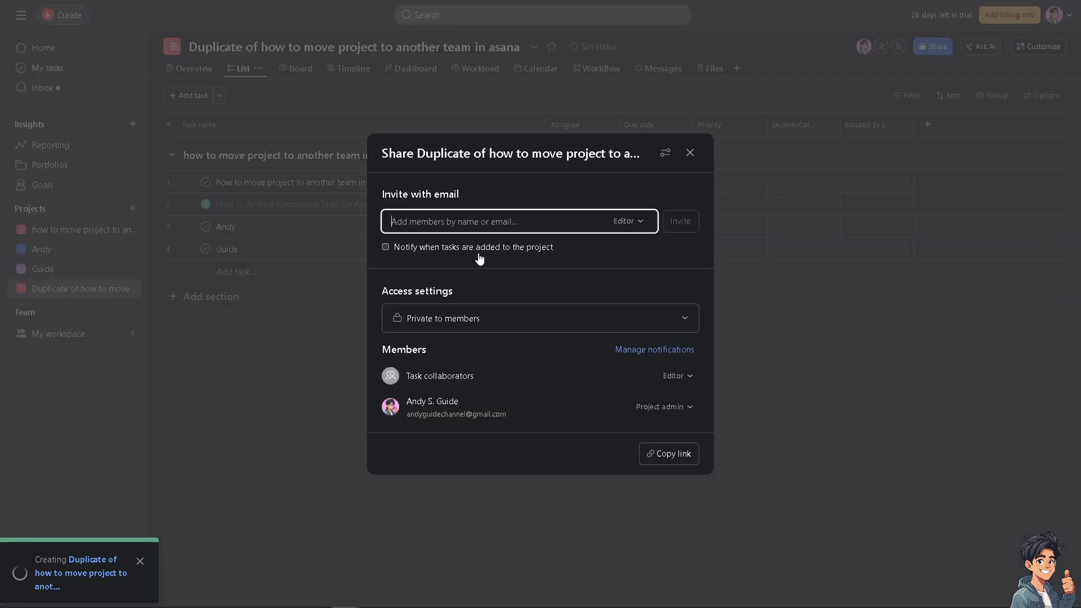
mouse_move(455, 345)
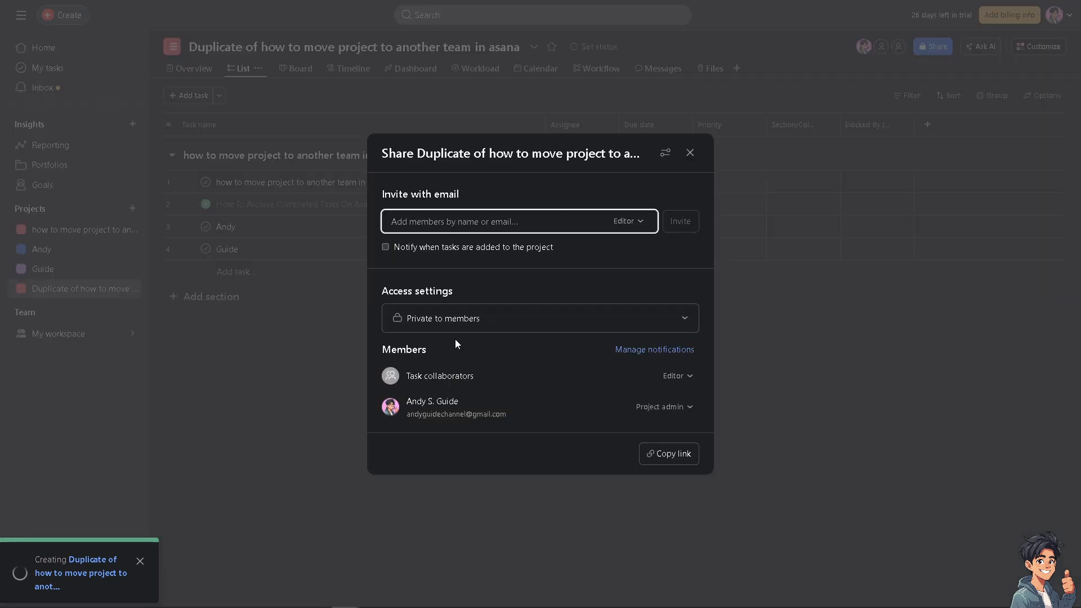
click(539, 318)
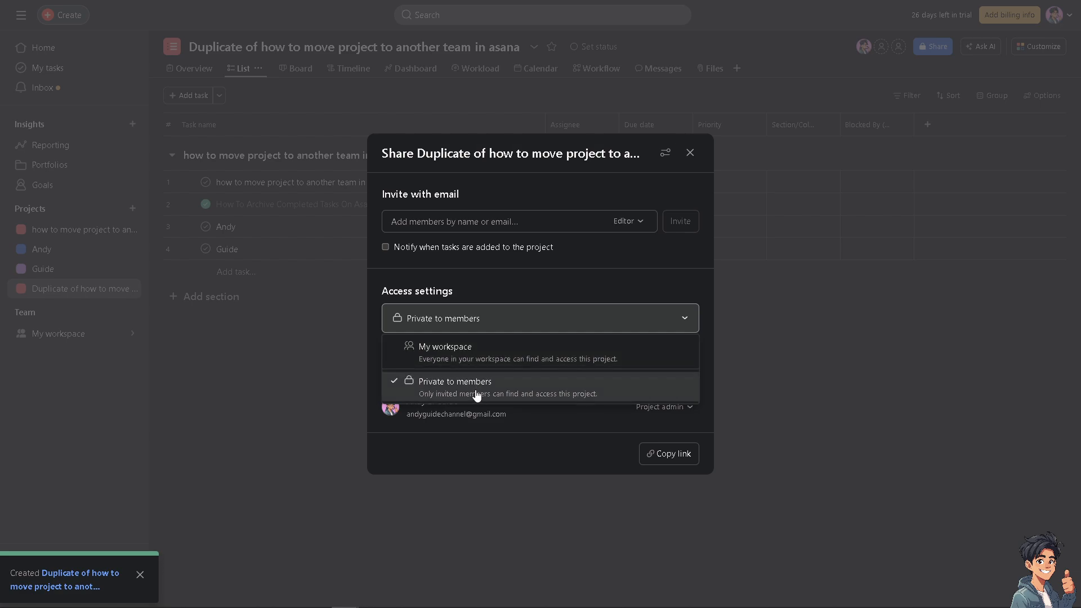
mouse_move(482, 390)
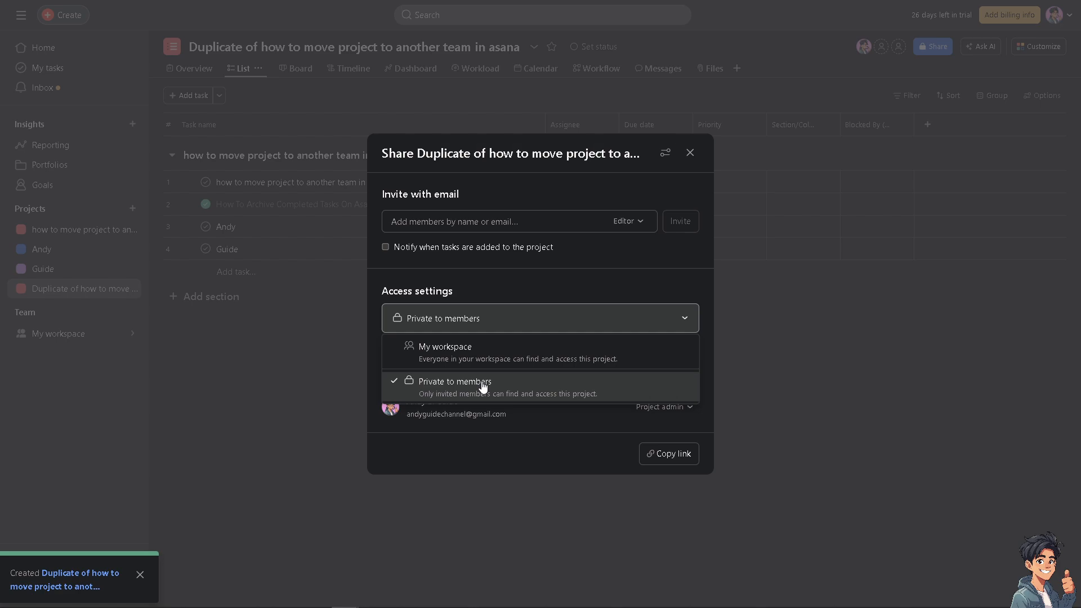
mouse_move(465, 378)
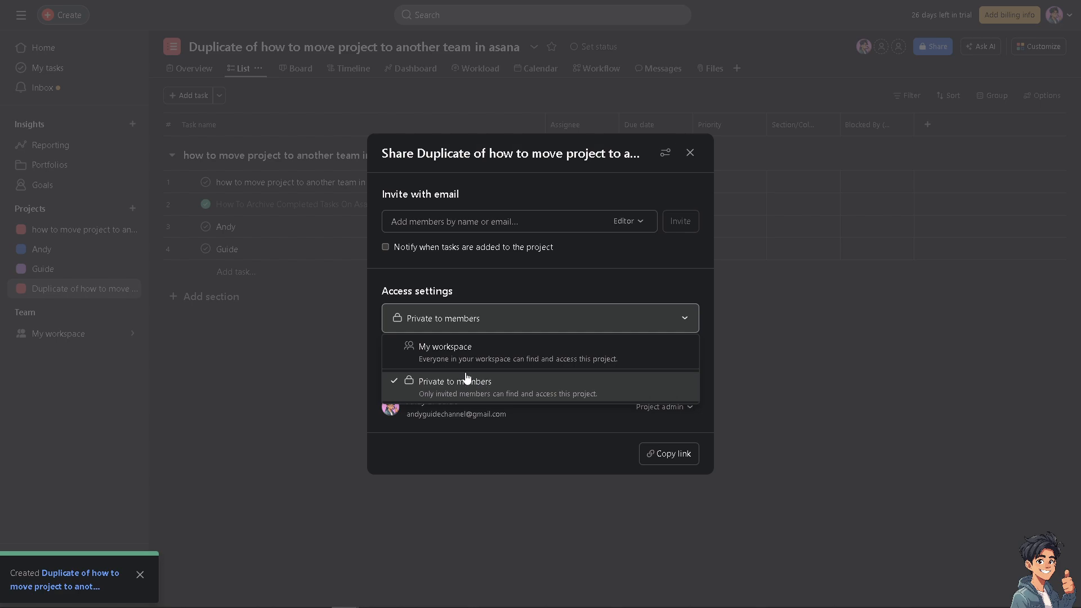
mouse_move(472, 352)
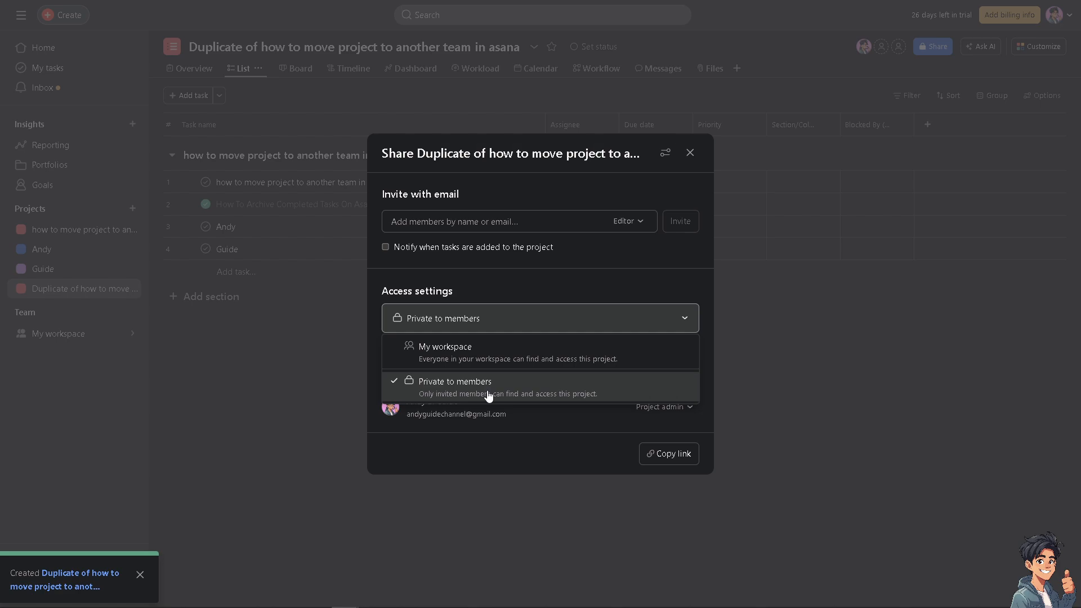
click(454, 386)
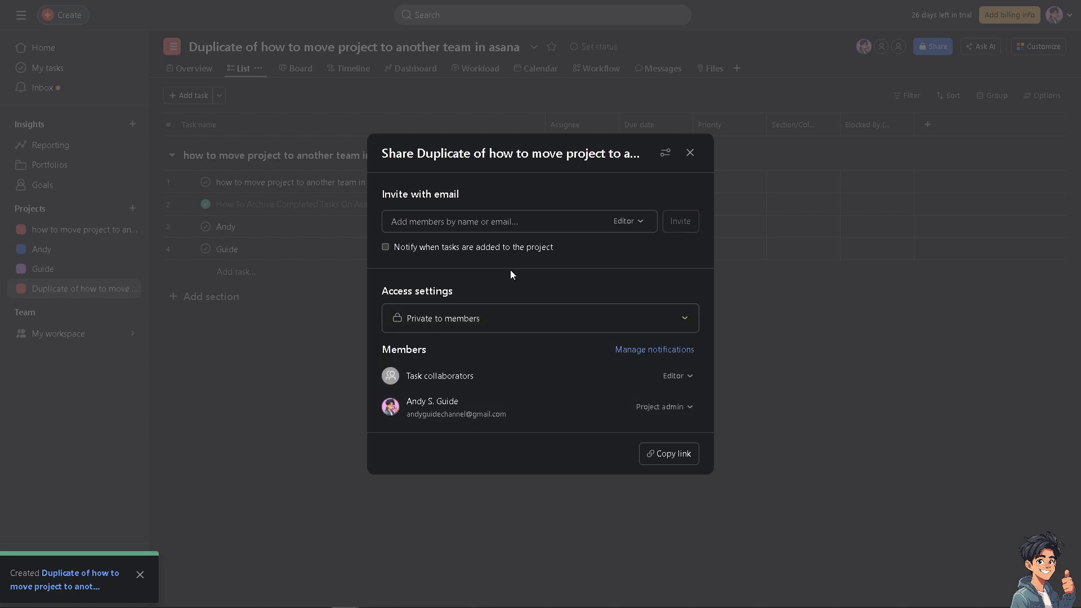
mouse_move(690, 153)
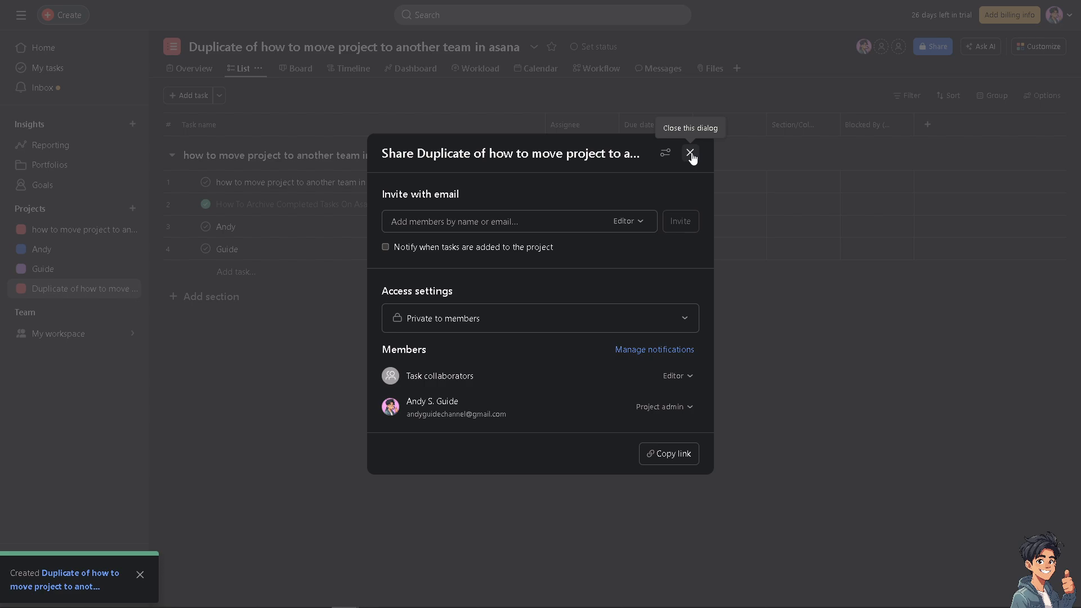
click(690, 153)
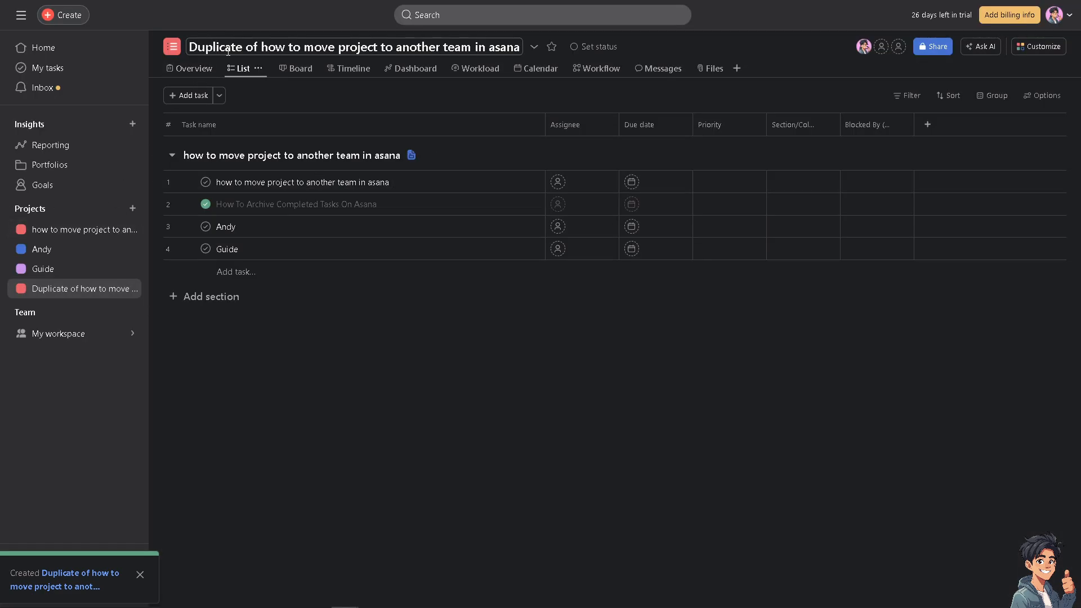
right_click(68, 229)
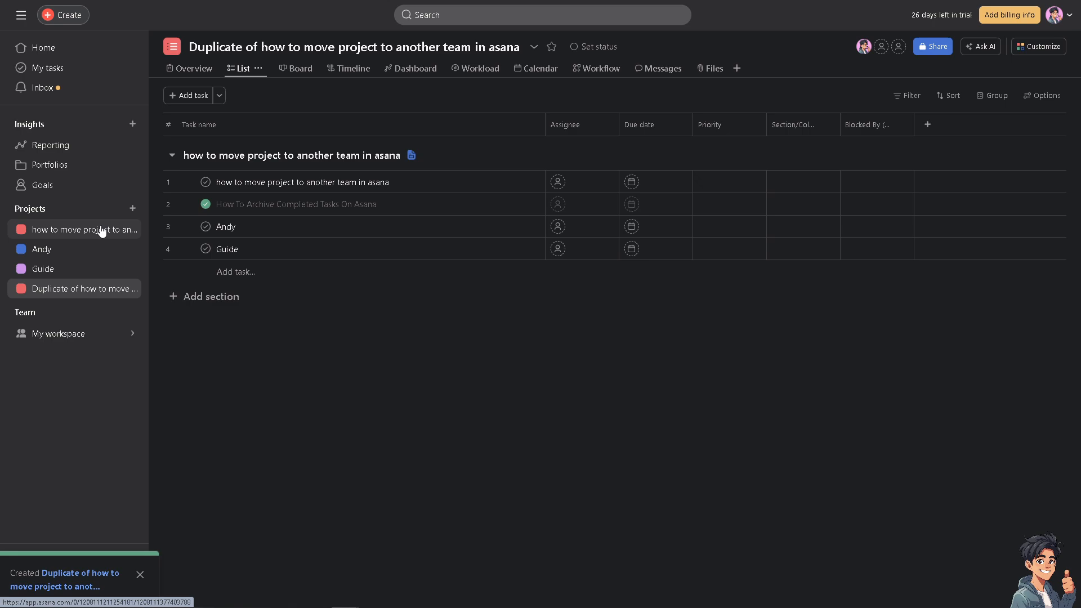
mouse_move(83, 229)
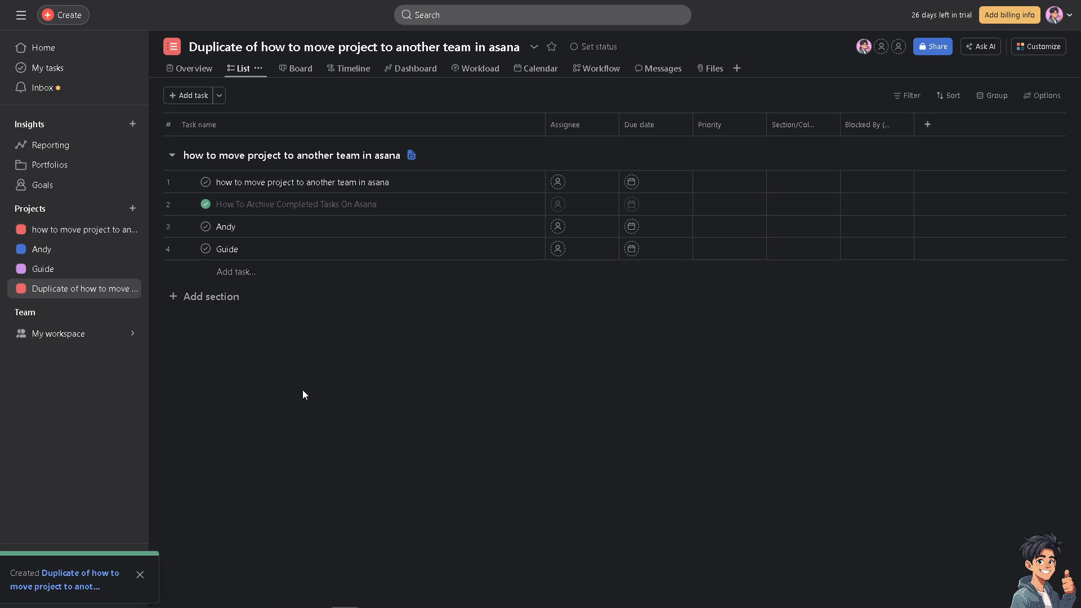
mouse_move(454, 62)
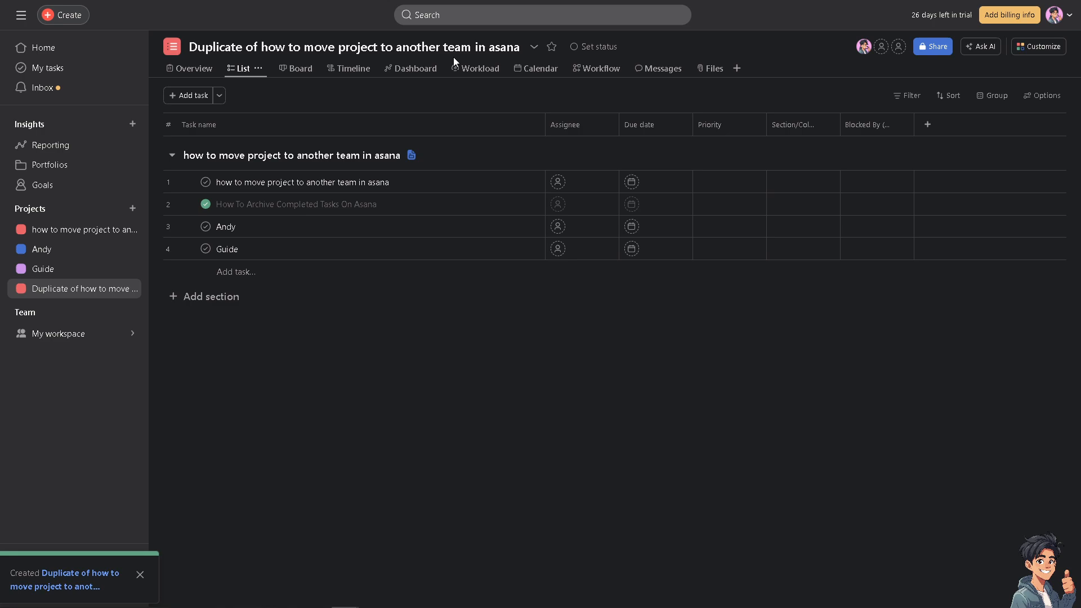
click(533, 46)
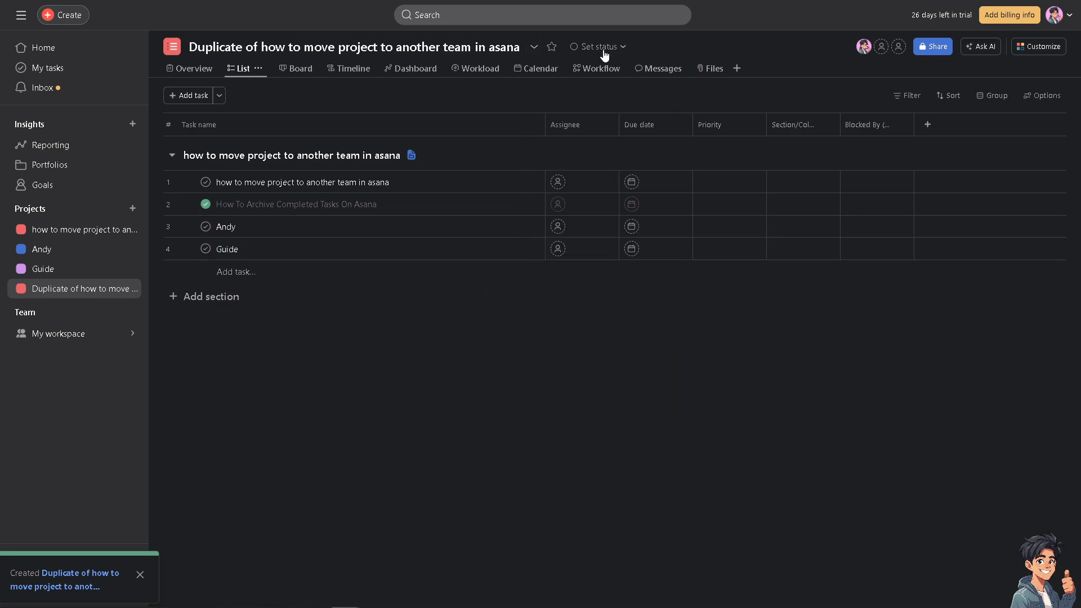
- Open the duplicated project's actions menu to reach Export/Print CSV
click(534, 46)
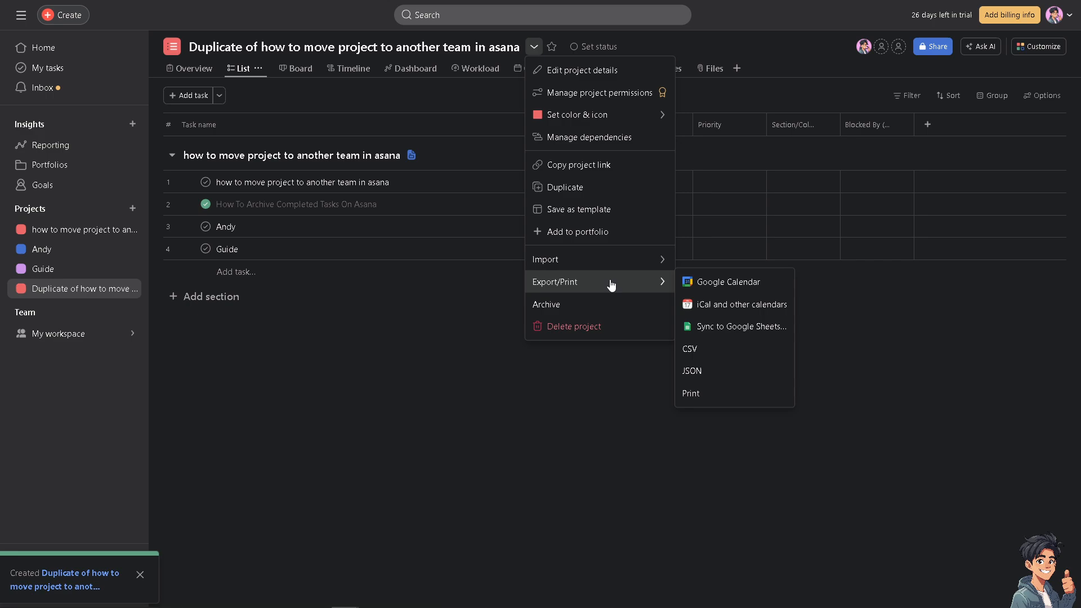
mouse_move(710, 363)
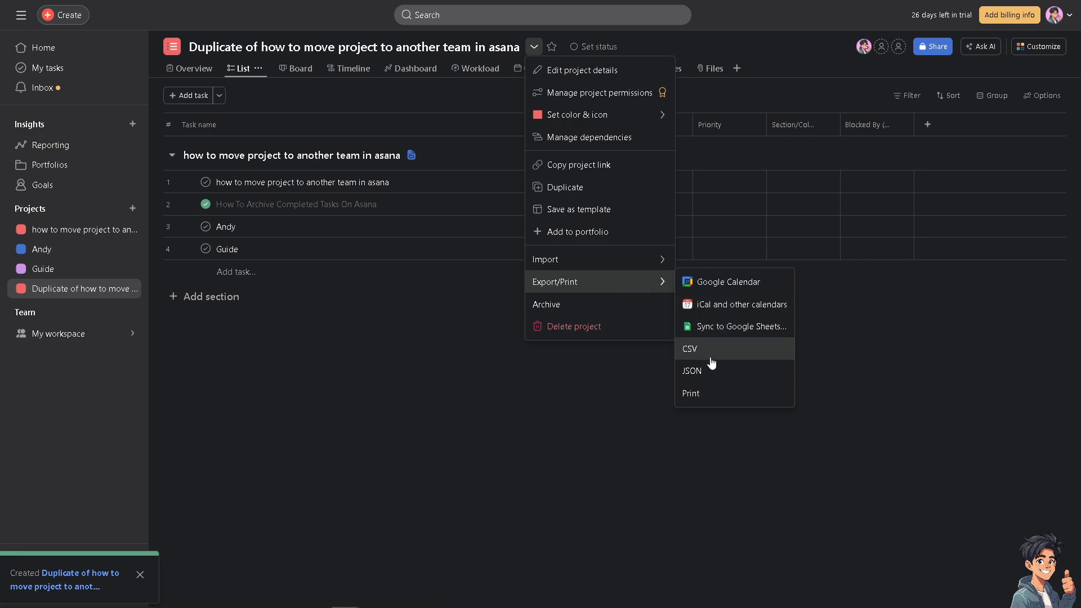
mouse_move(706, 359)
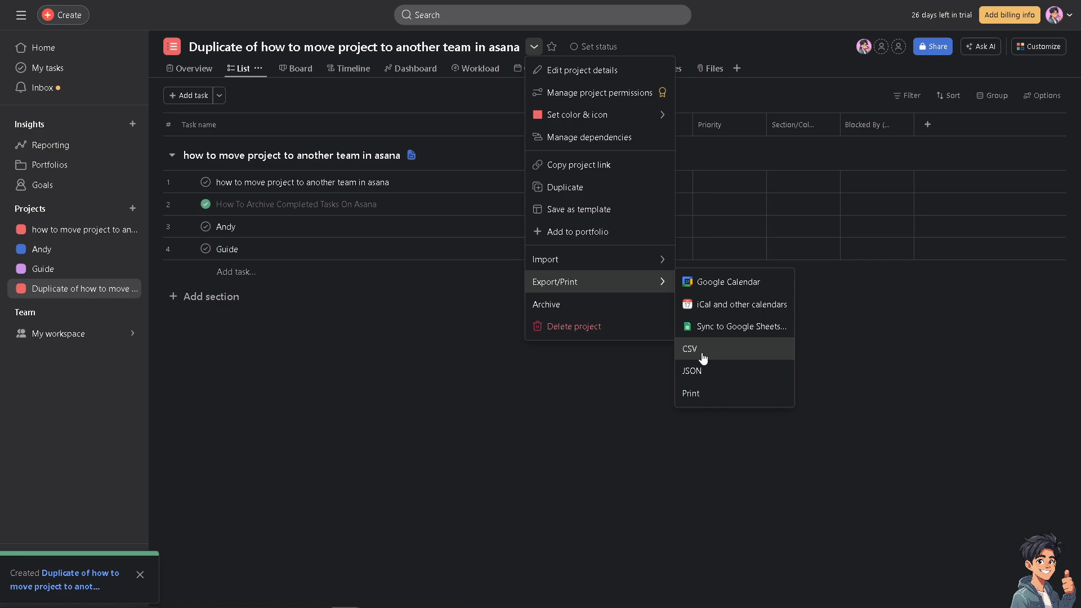
mouse_move(734, 304)
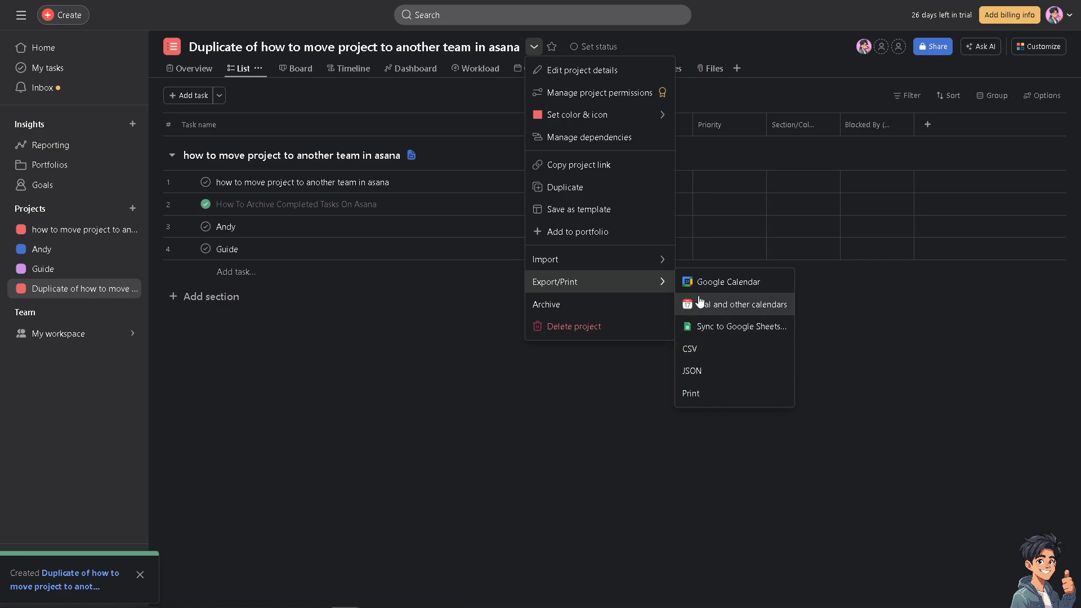
mouse_move(729, 281)
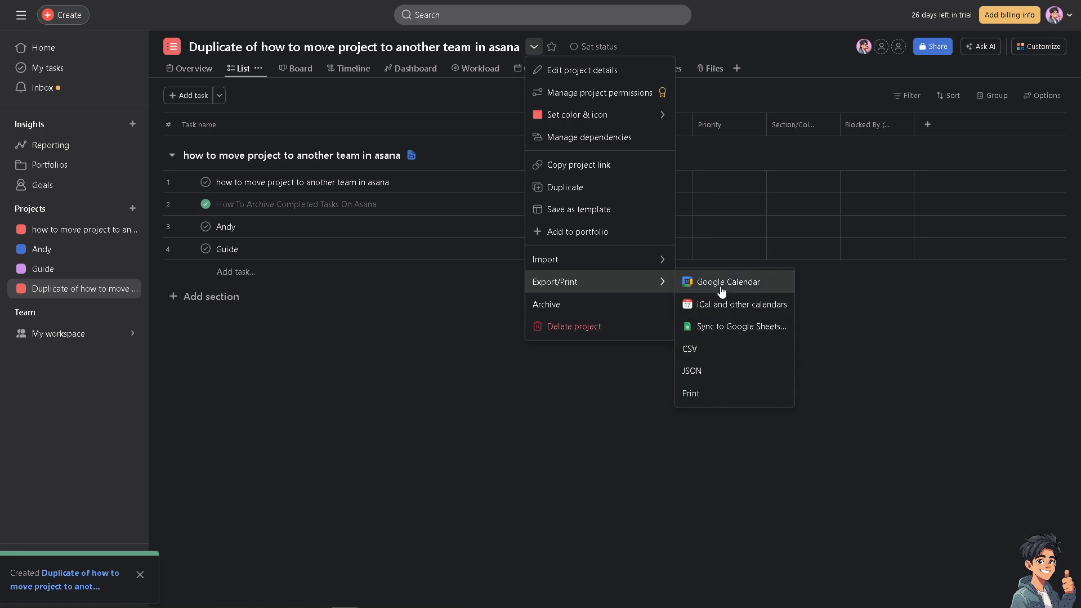
mouse_move(734, 304)
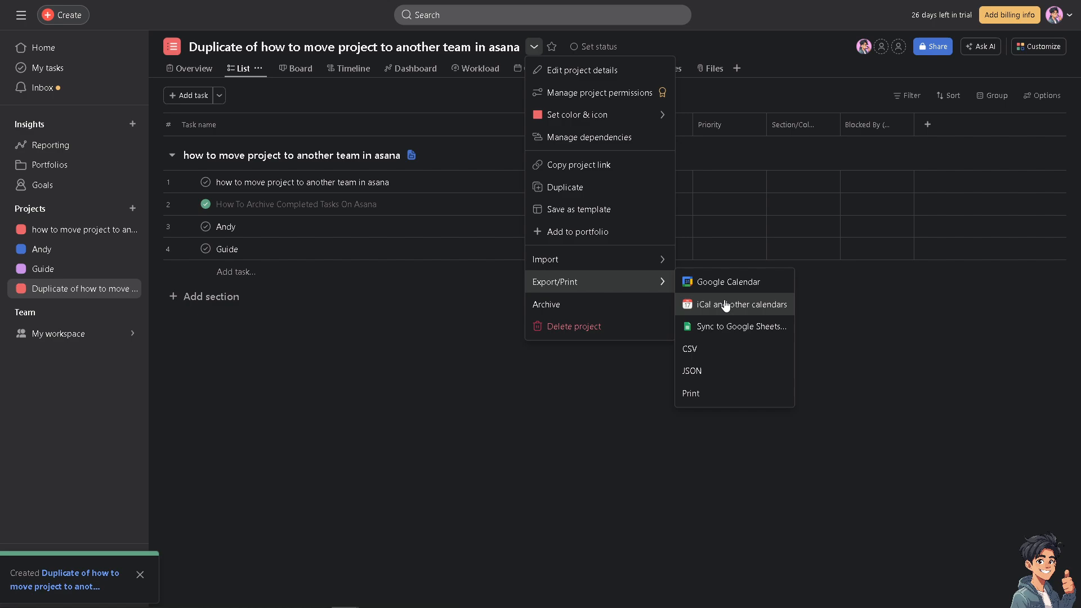
mouse_move(734, 326)
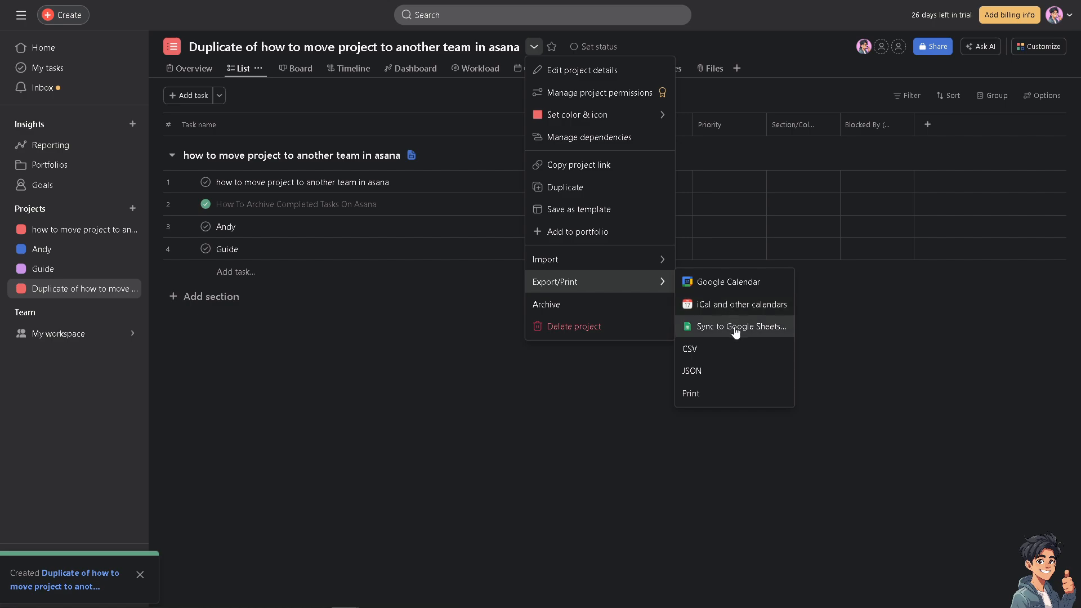
mouse_move(713, 393)
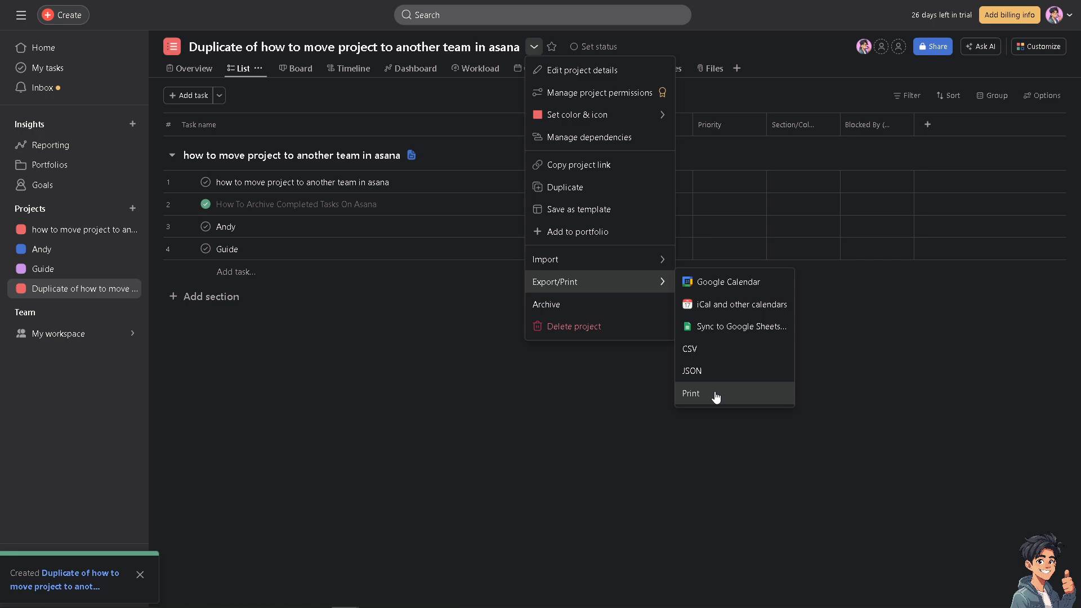
mouse_move(710, 394)
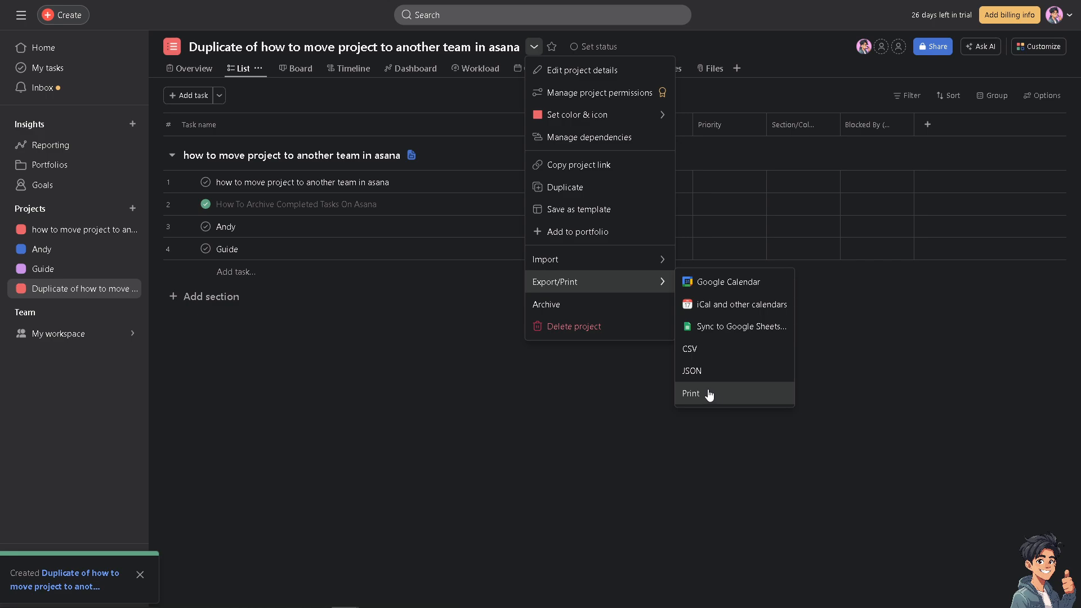
mouse_move(131, 334)
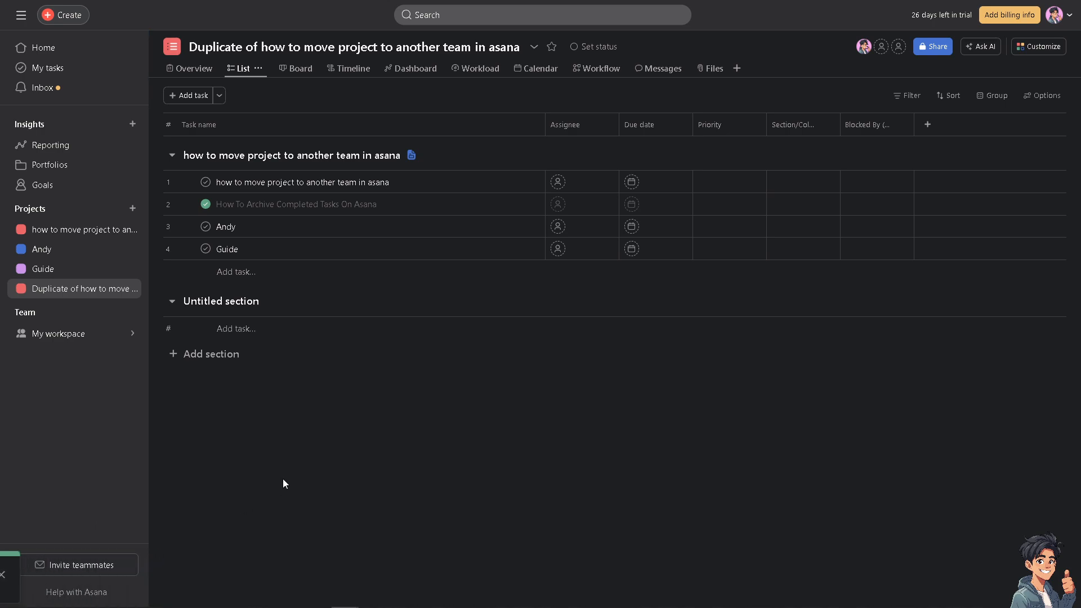
mouse_move(134, 208)
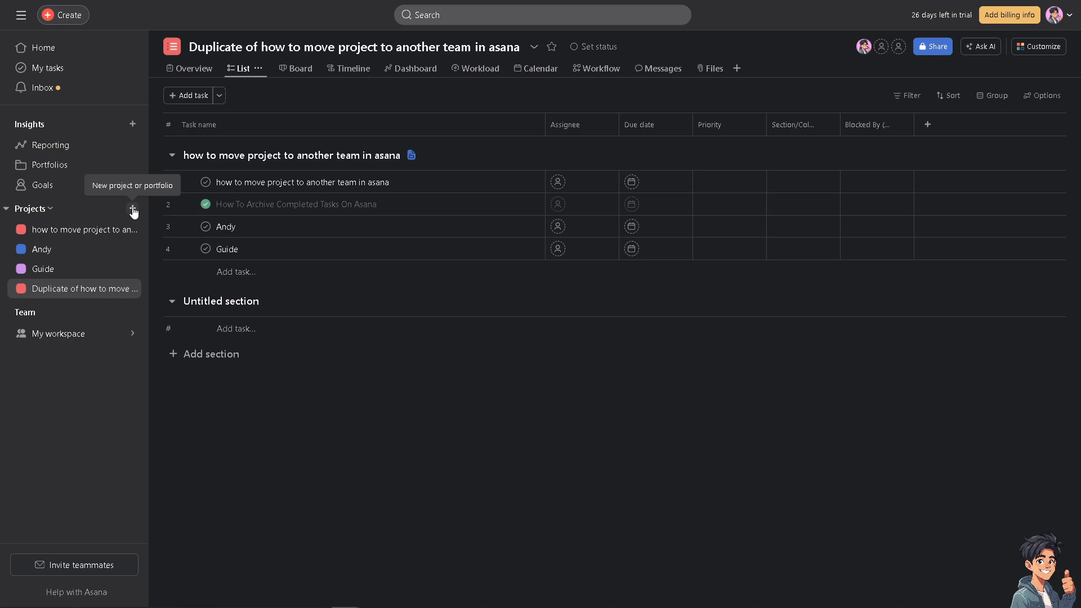
- Start a new project from the sidebar Projects + menu
click(132, 208)
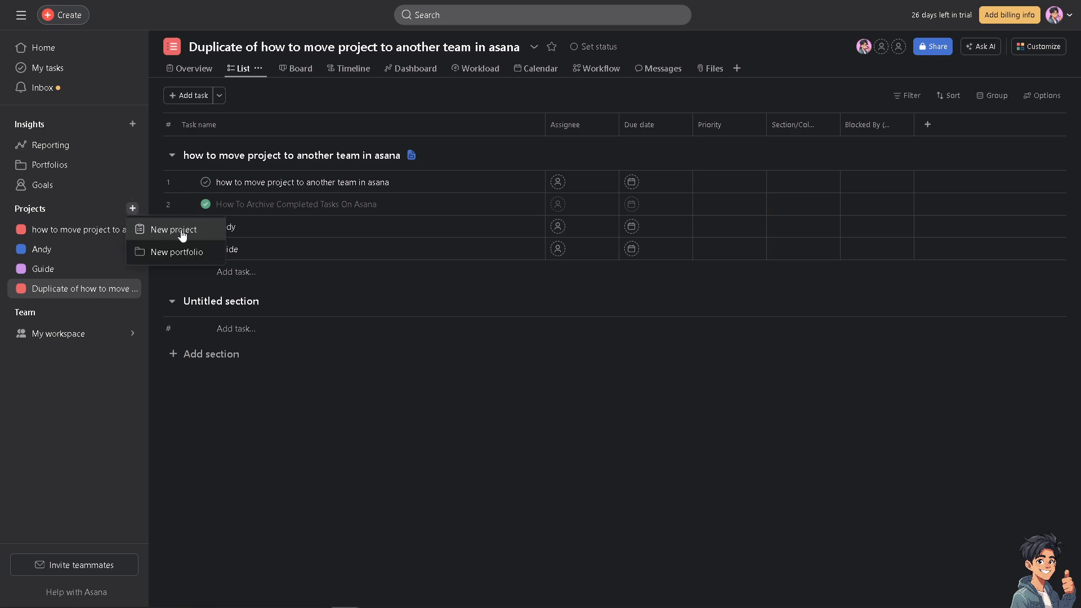
click(171, 229)
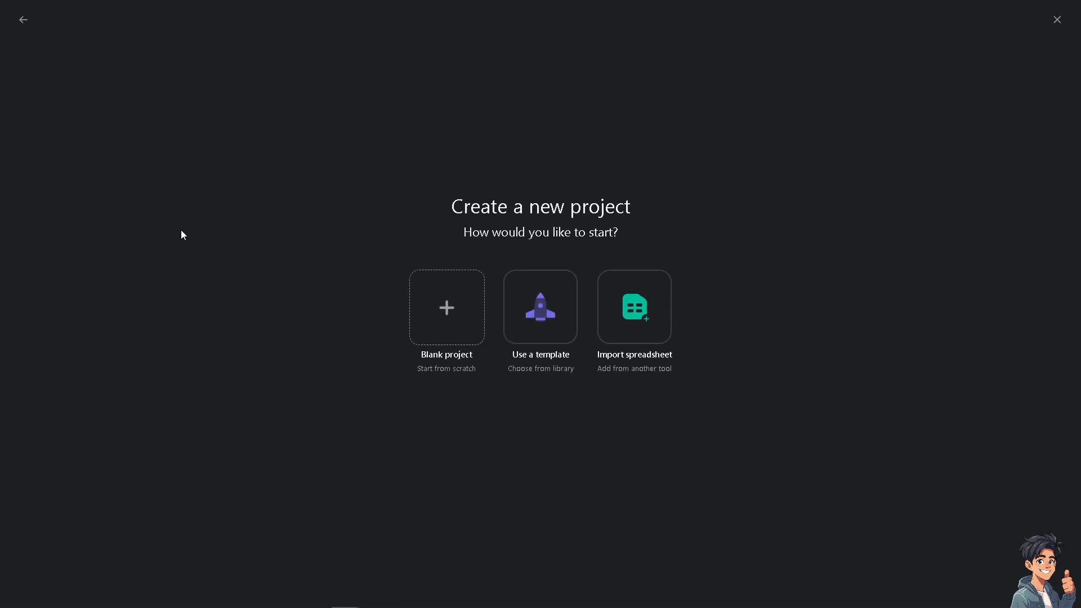
mouse_move(445, 307)
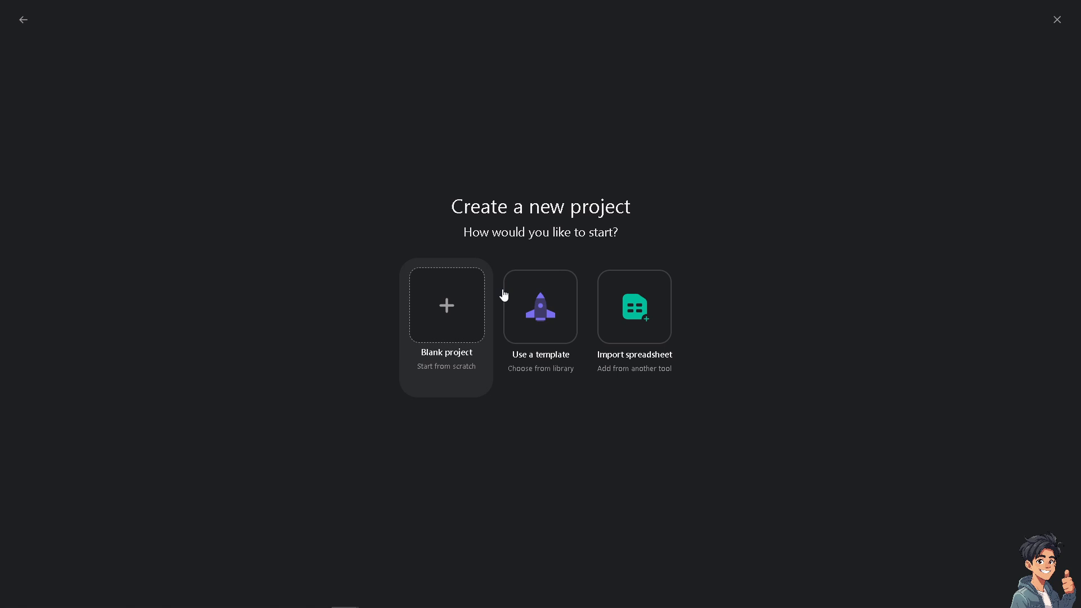
mouse_move(467, 306)
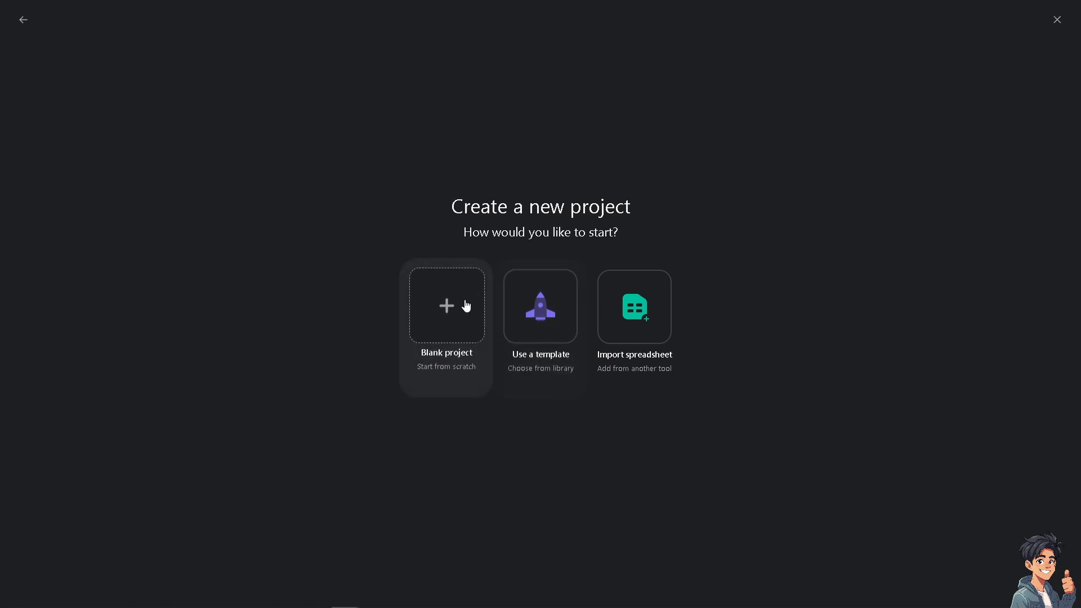
mouse_move(633, 305)
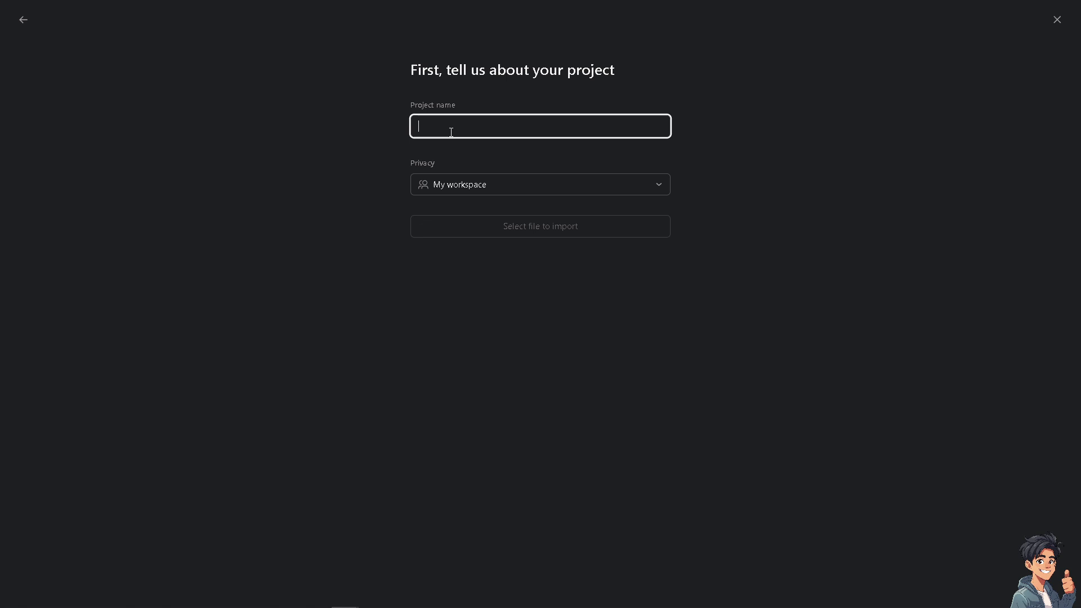
- Try Private to members in the Privacy dropdown, then leave it on My workspace
click(540, 184)
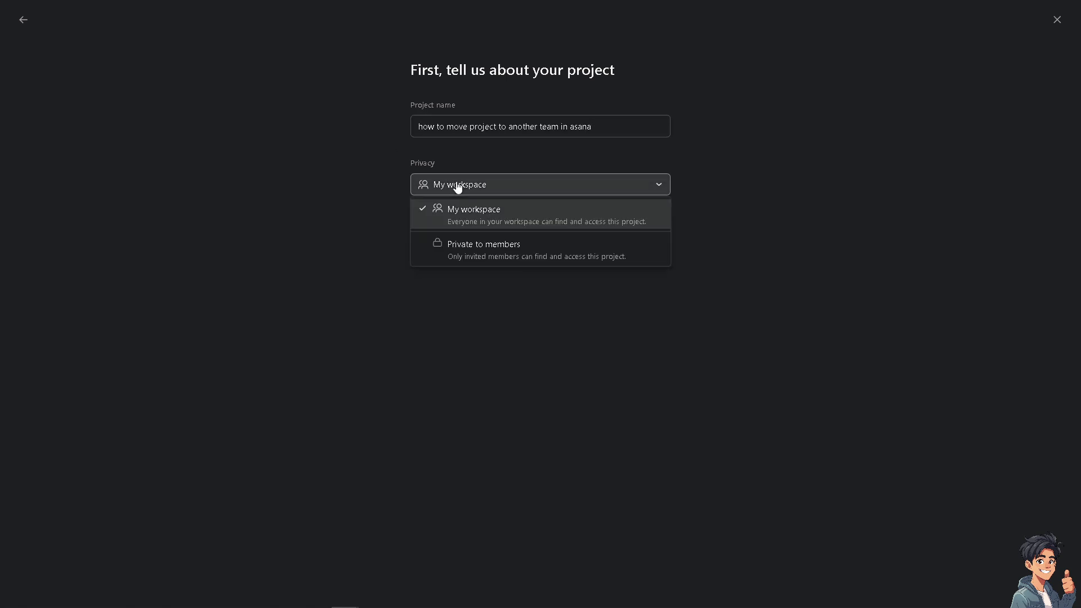
mouse_move(308, 191)
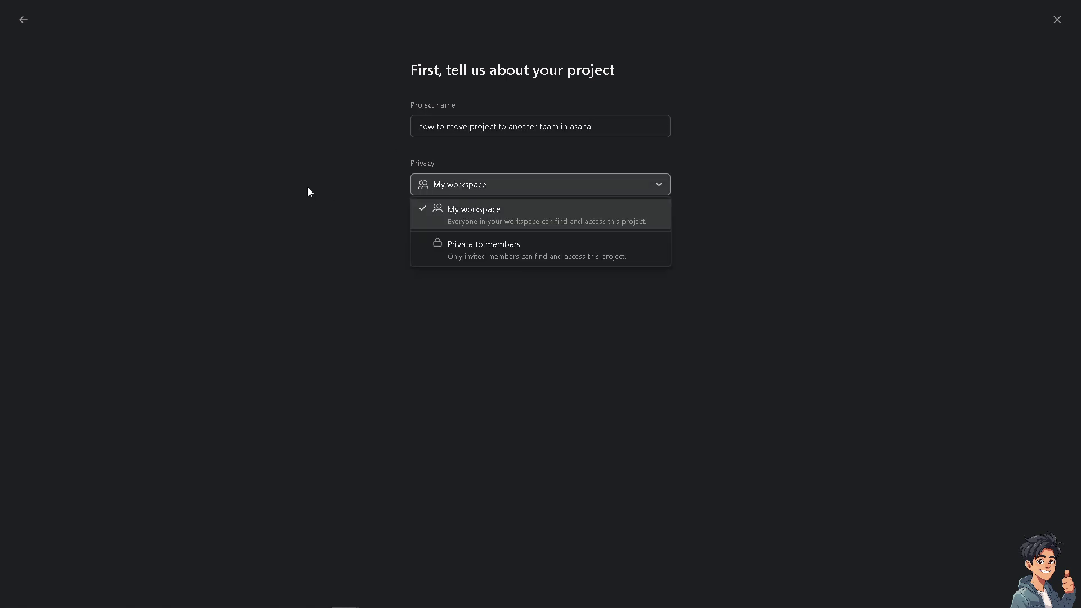
mouse_move(459, 249)
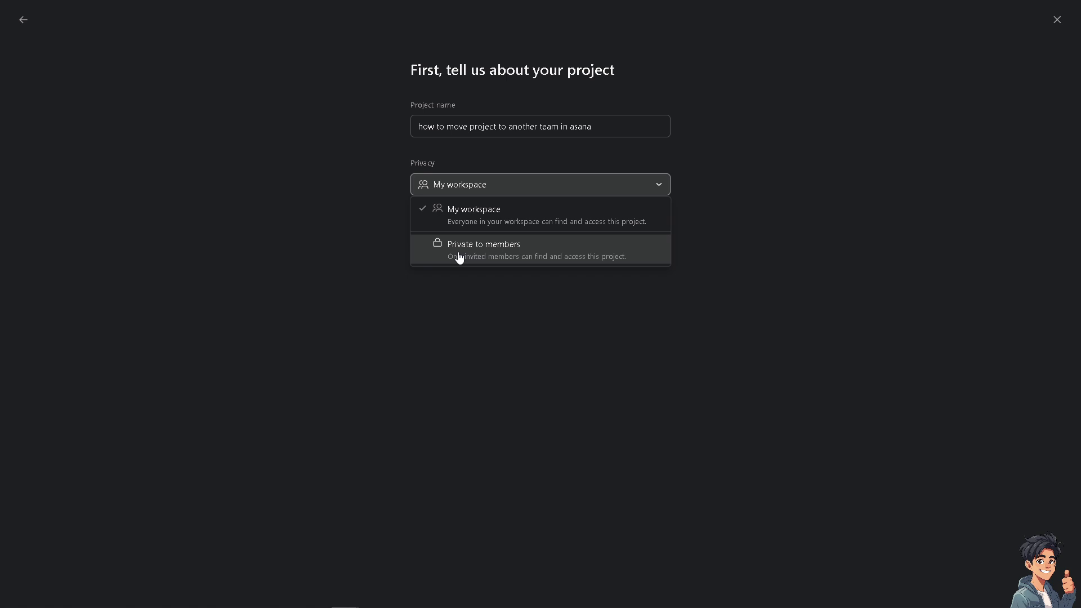
click(483, 249)
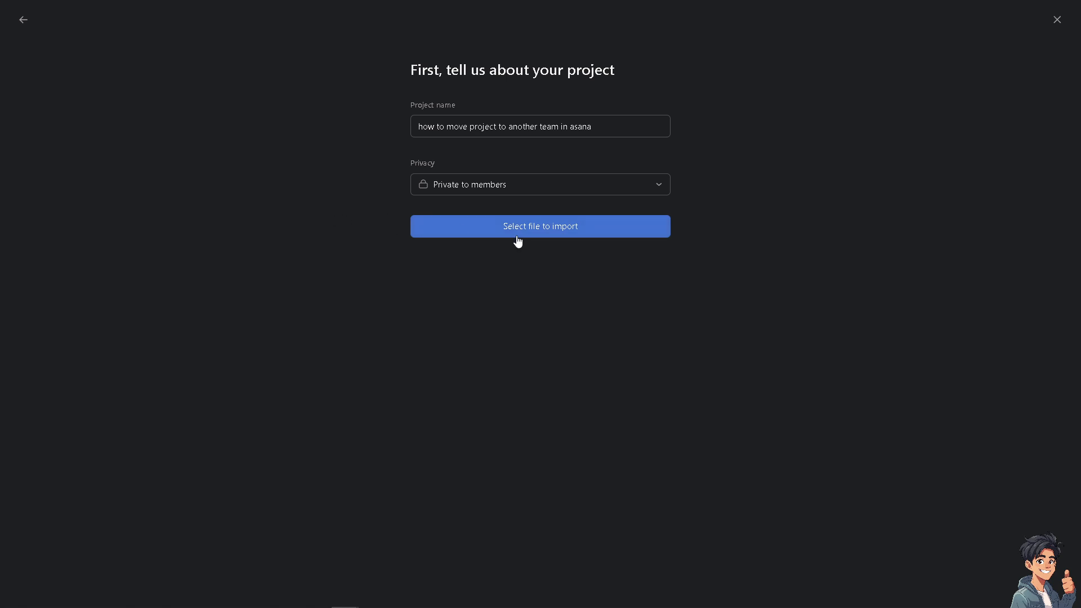
click(539, 184)
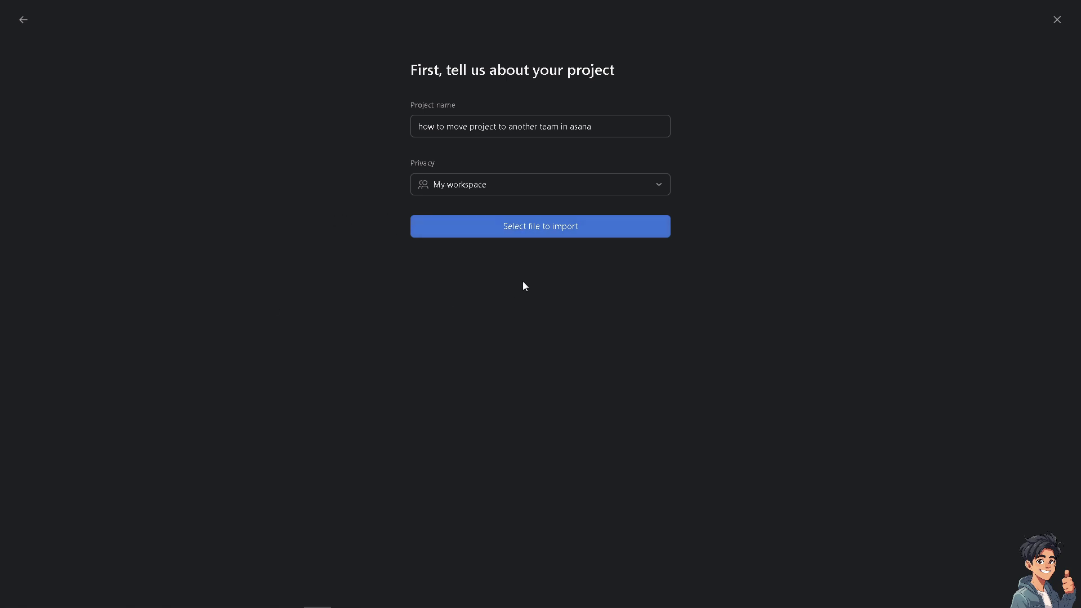
- Upload the exported CSV file to preview its five task rows
click(540, 226)
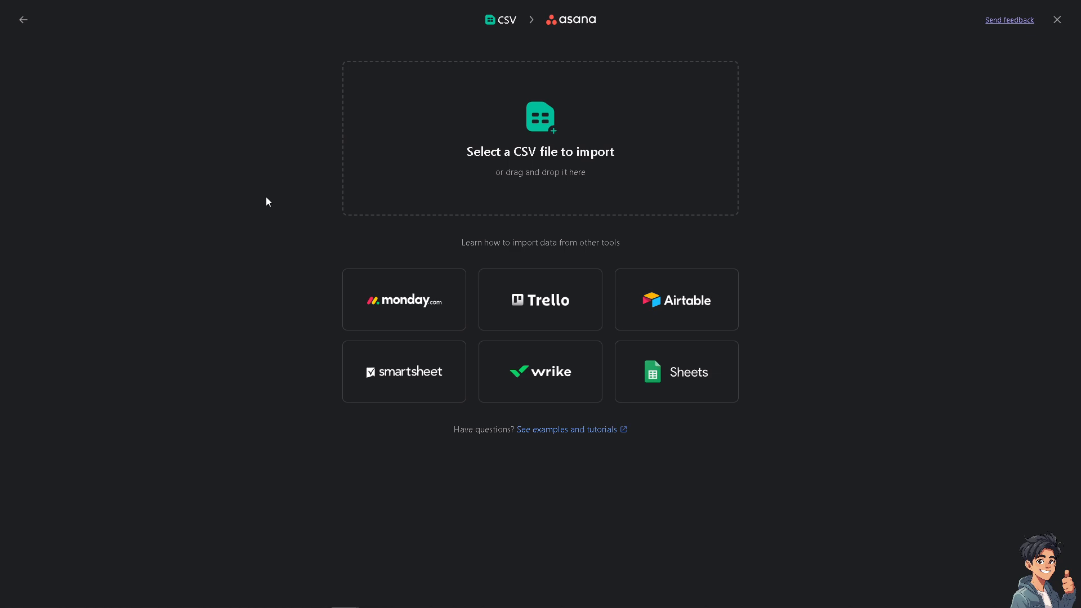
mouse_move(426, 183)
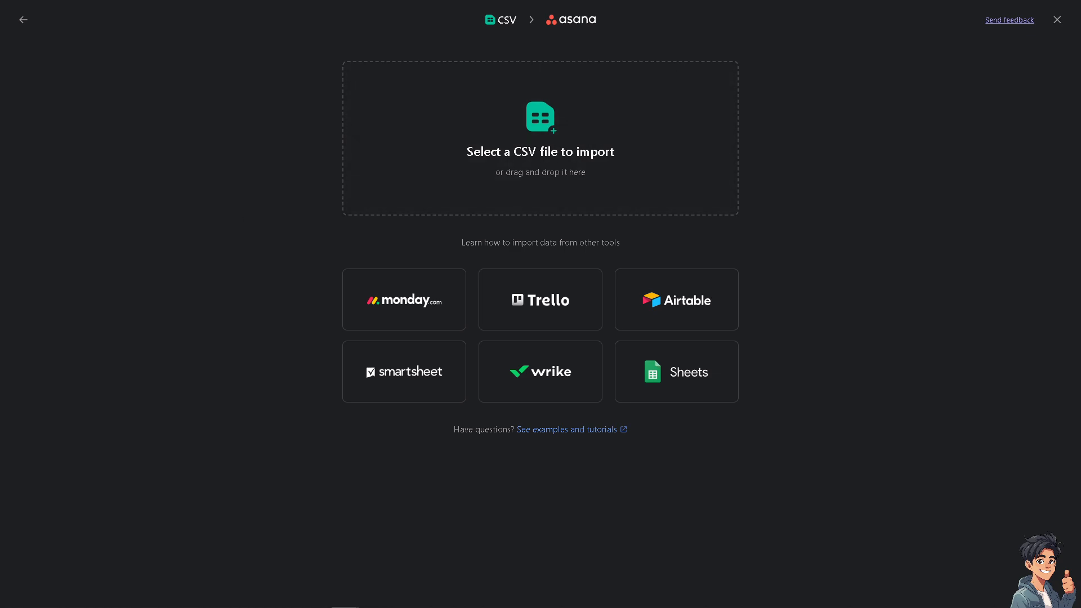
click(540, 138)
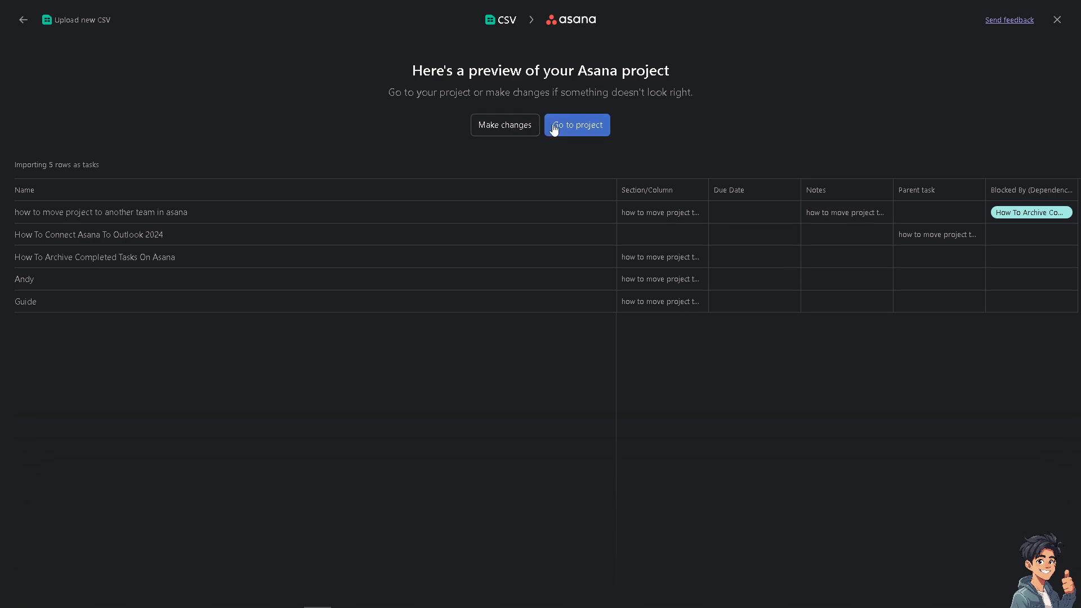
- Go to the new project showing its 5 imported tasks
click(577, 125)
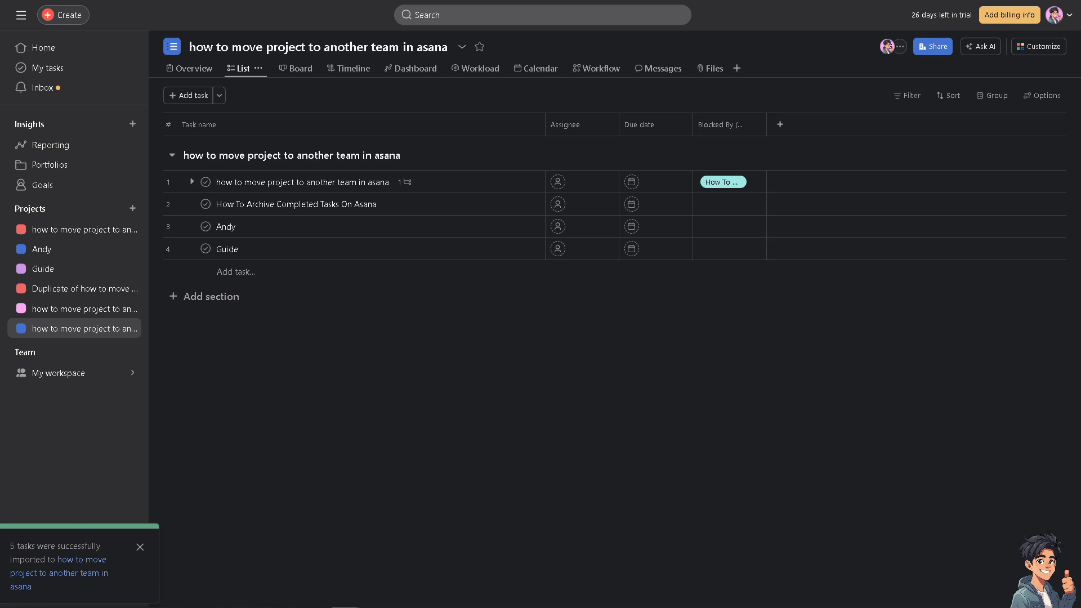
mouse_move(56, 556)
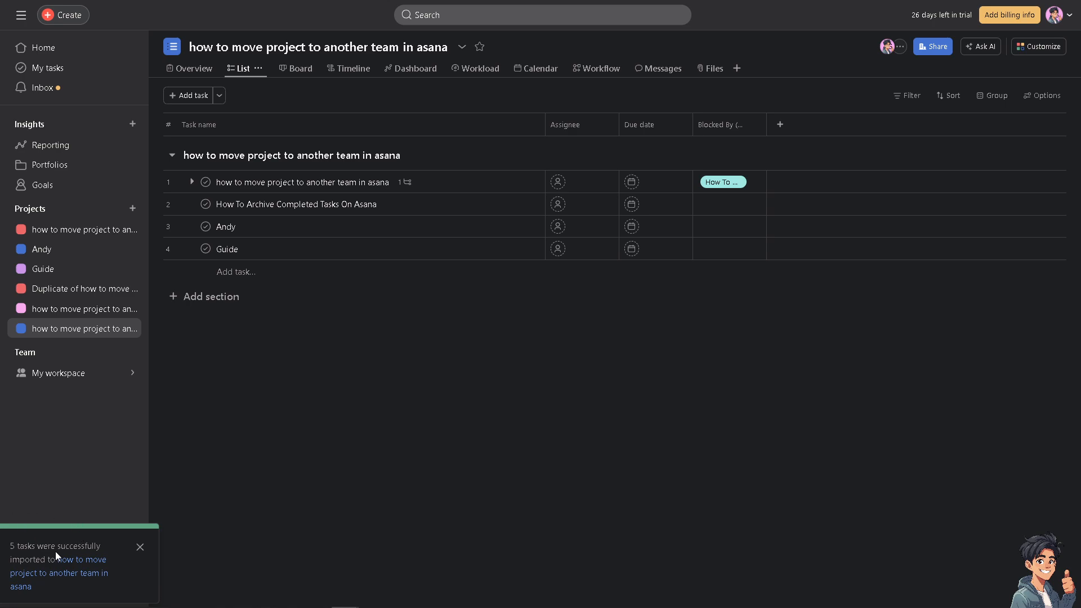